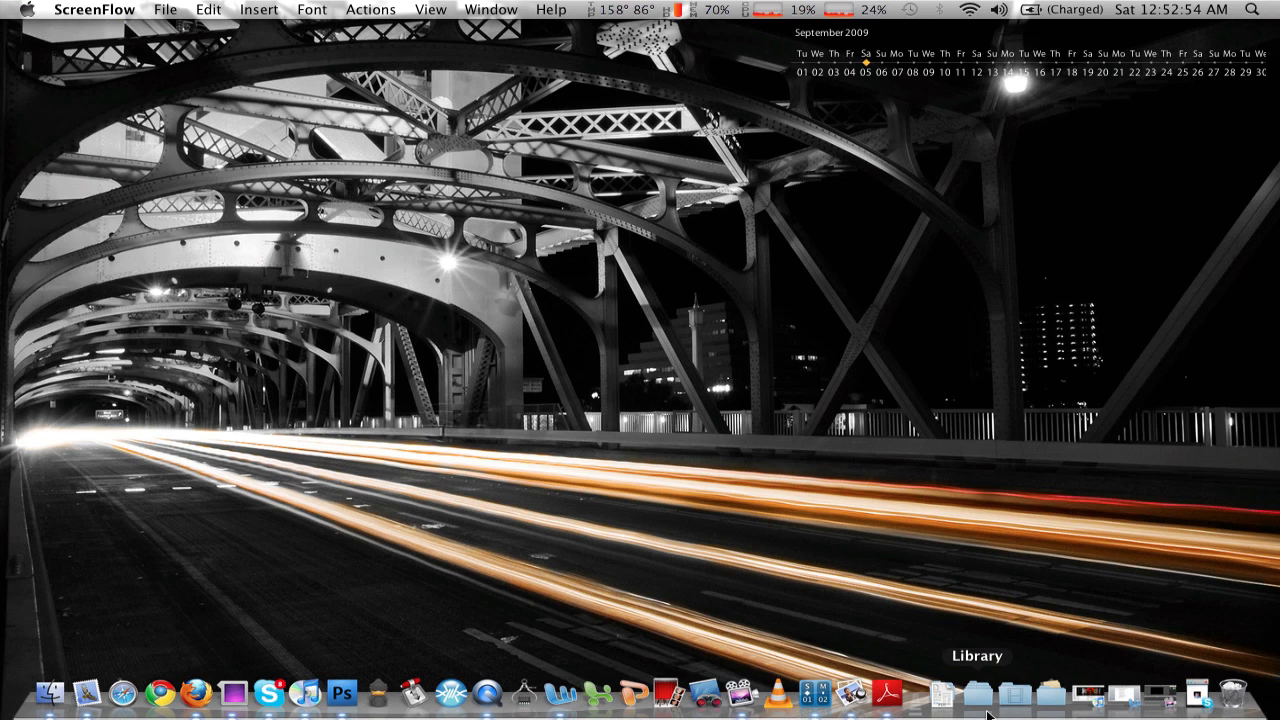
{"action": "mouse_move", "coordinate": [122, 692]}
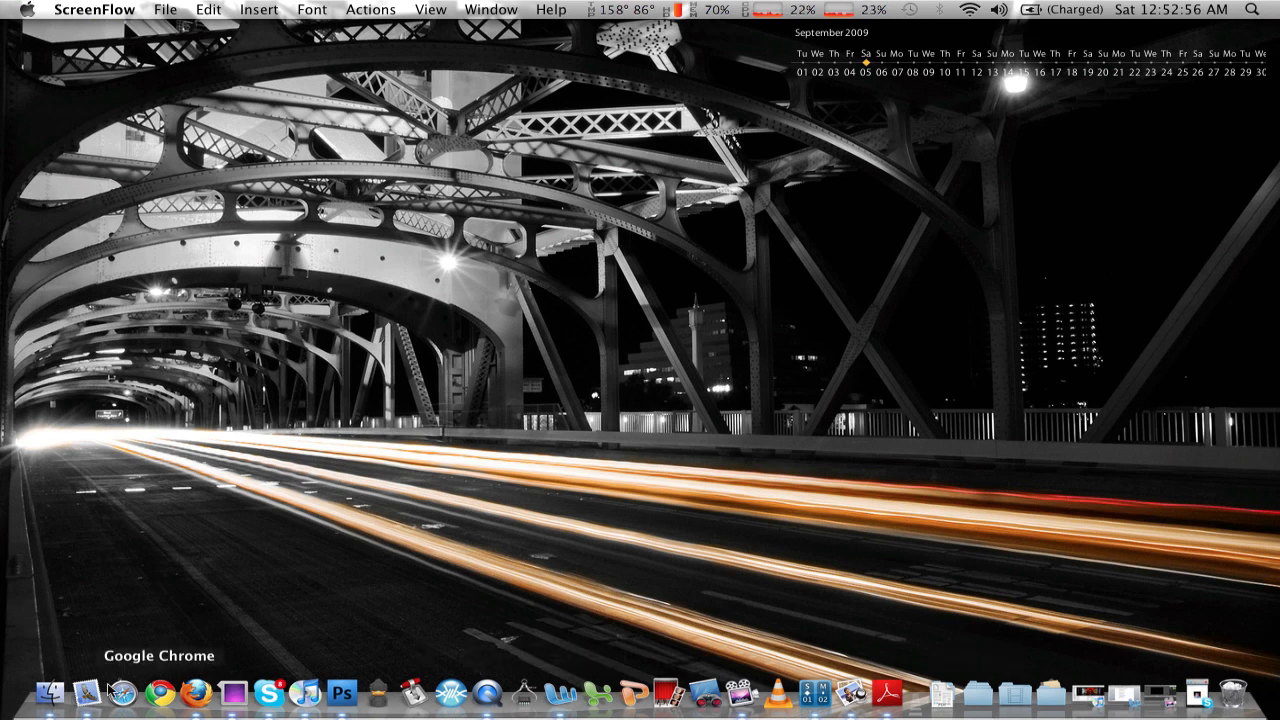
{"action": "mouse_move", "coordinate": [886, 692]}
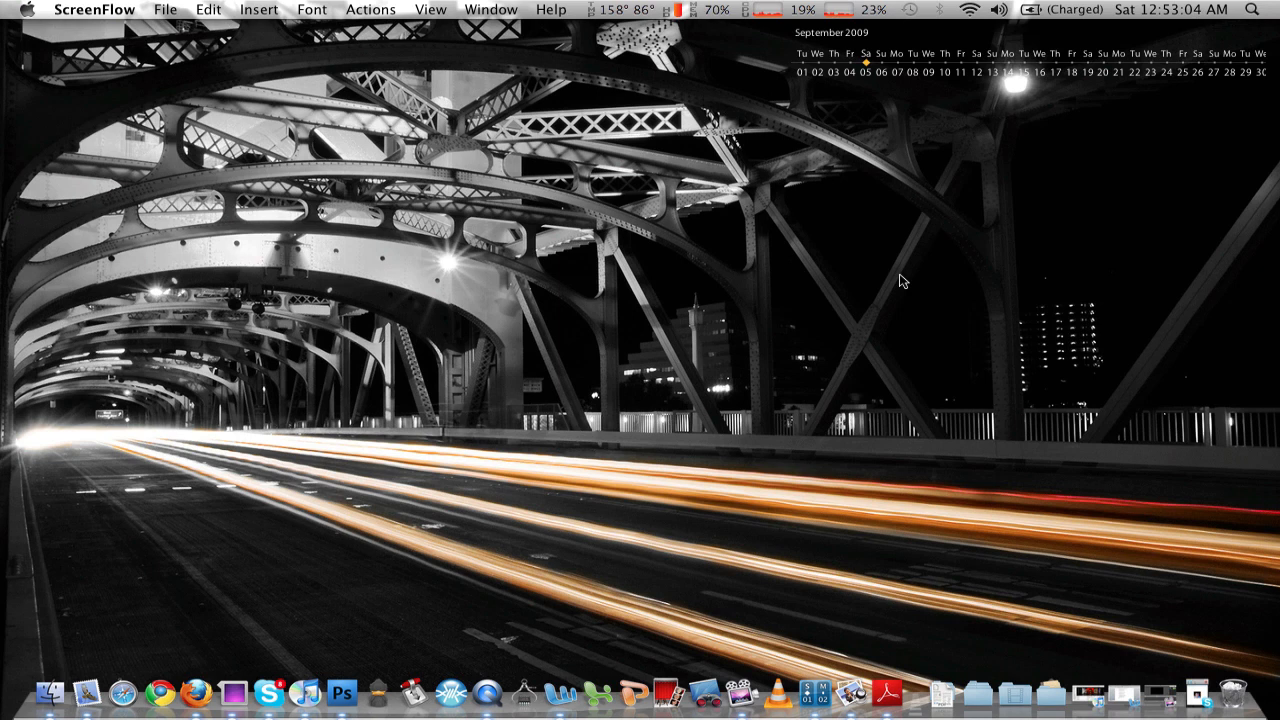
{"action": "mouse_move", "coordinate": [536, 414]}
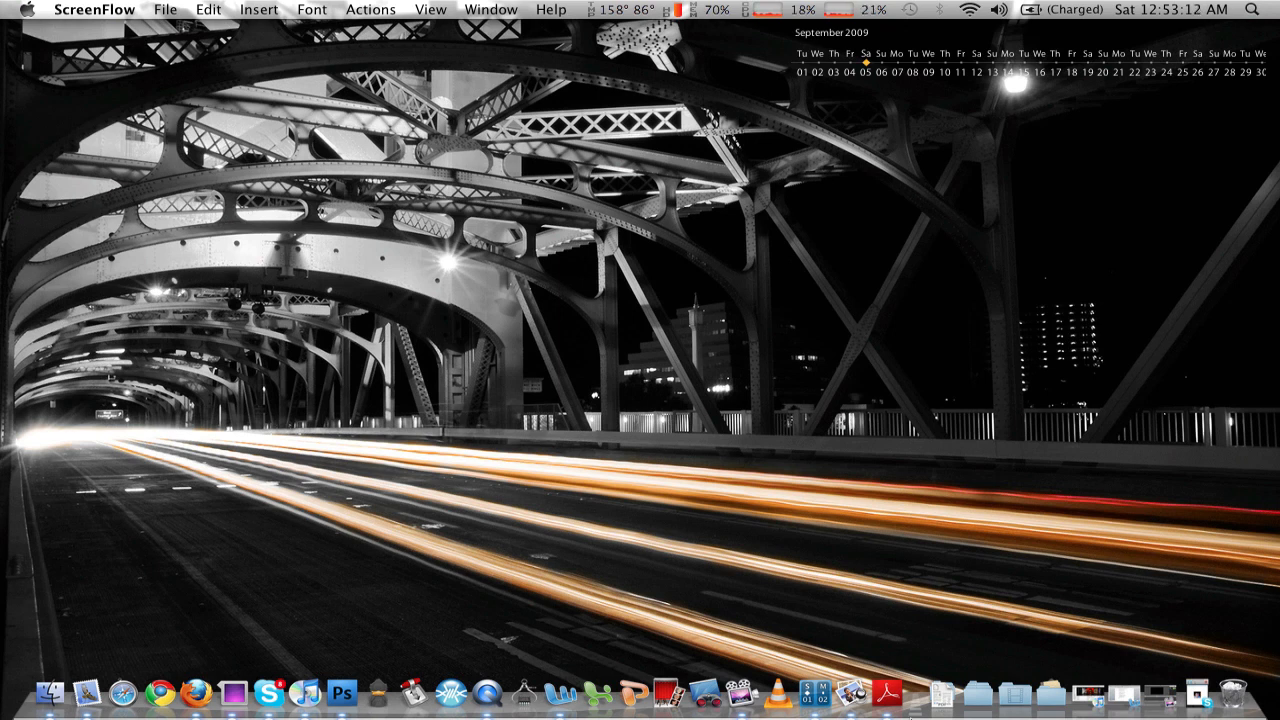
{"action": "mouse_move", "coordinate": [1050, 692]}
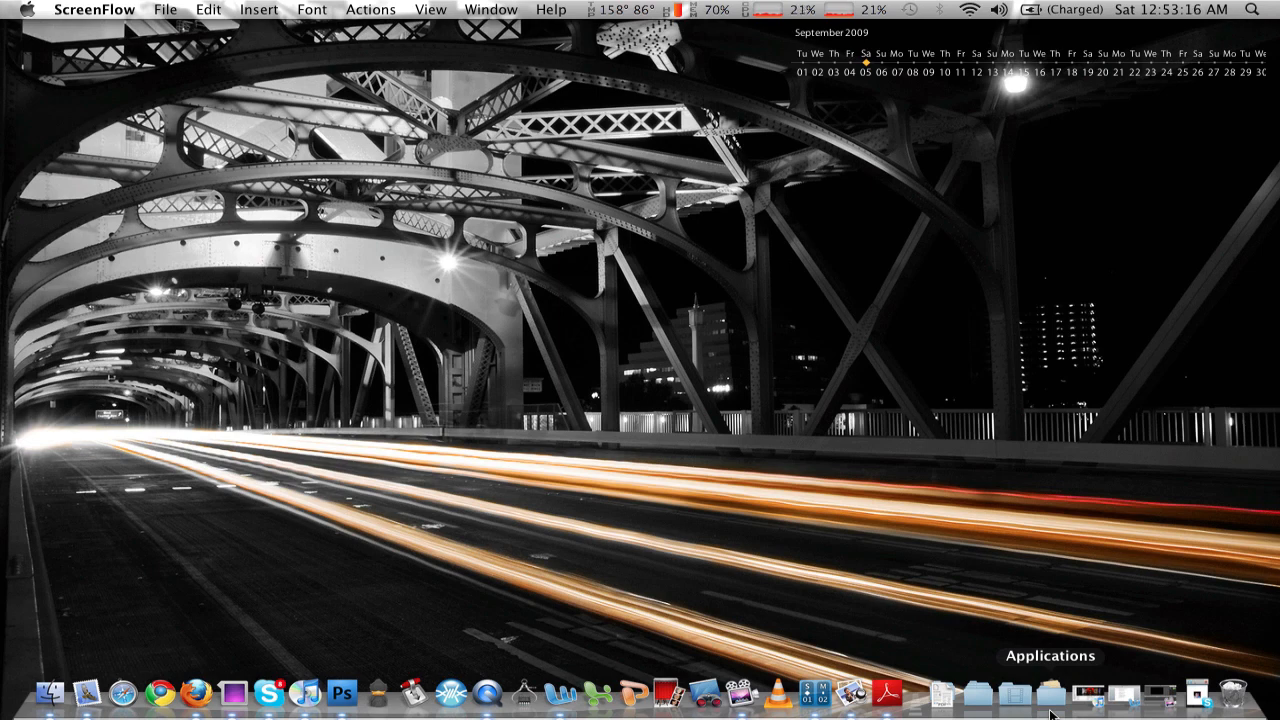
{"action": "mouse_move", "coordinate": [704, 712]}
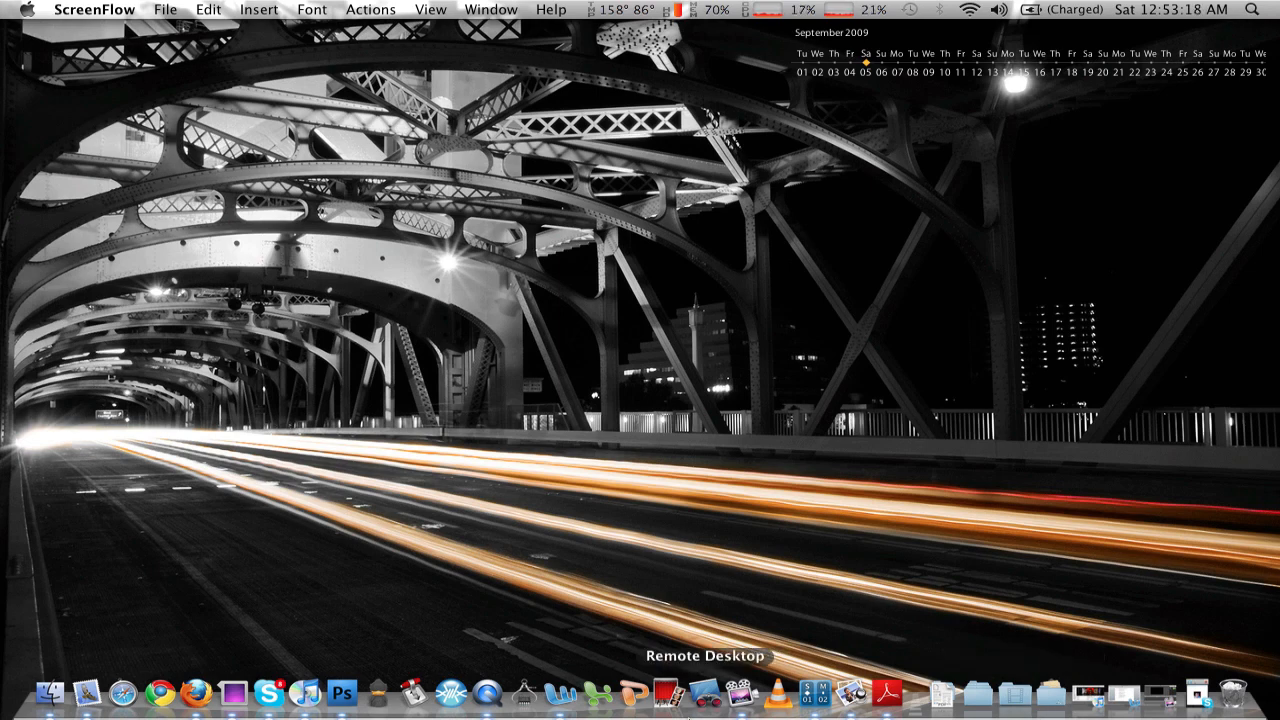
Show the home folder in a Finder window and close it again.
{"action": "left_click", "coordinate": [48, 692]}
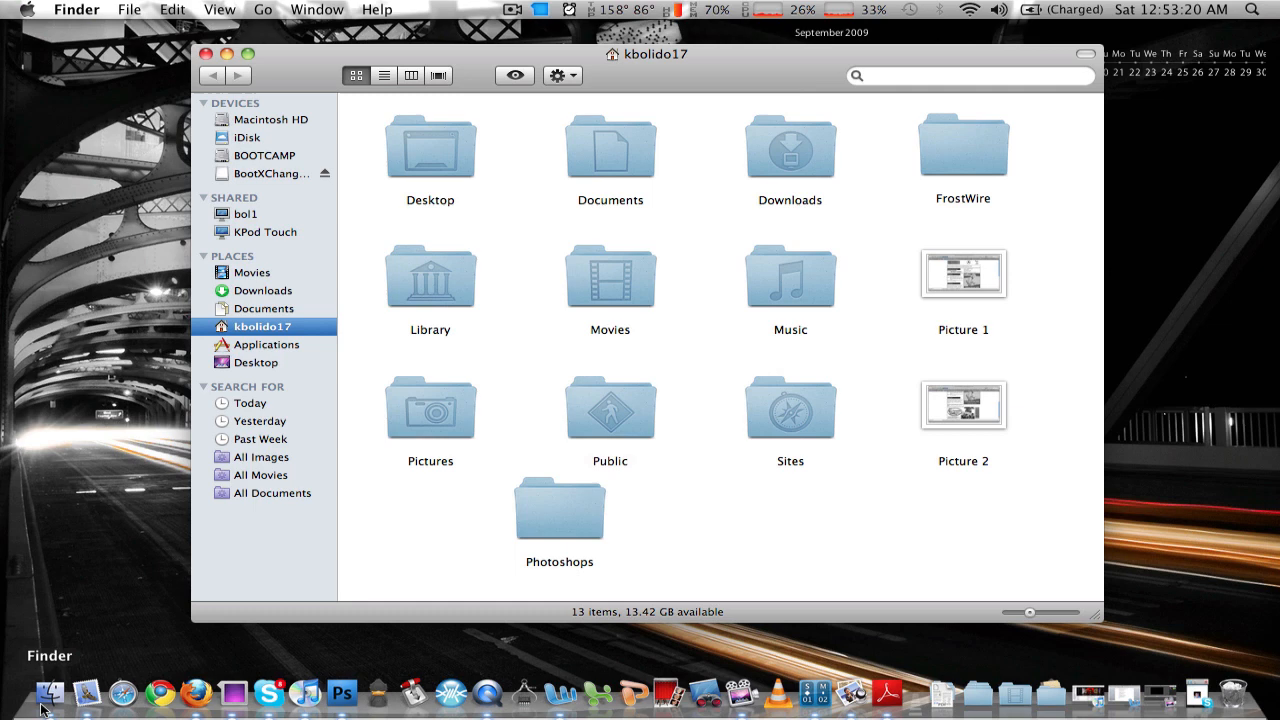
{"action": "mouse_move", "coordinate": [852, 692]}
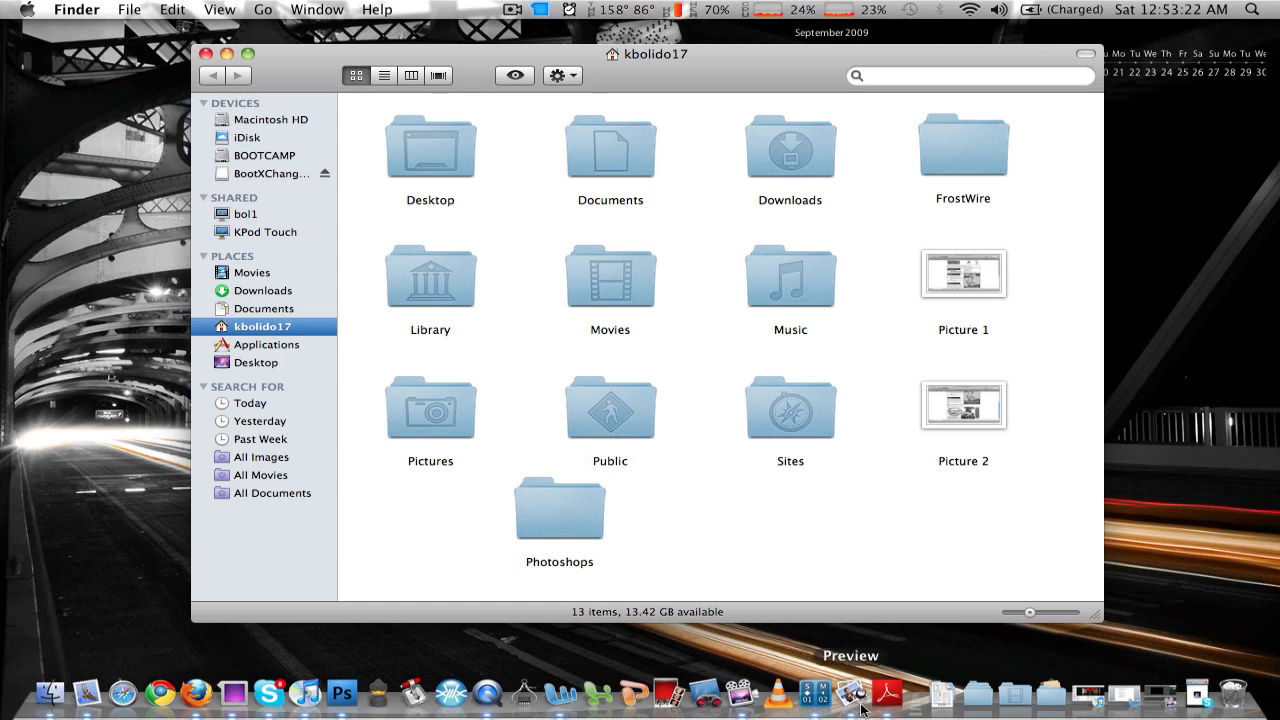
{"action": "mouse_move", "coordinate": [556, 418]}
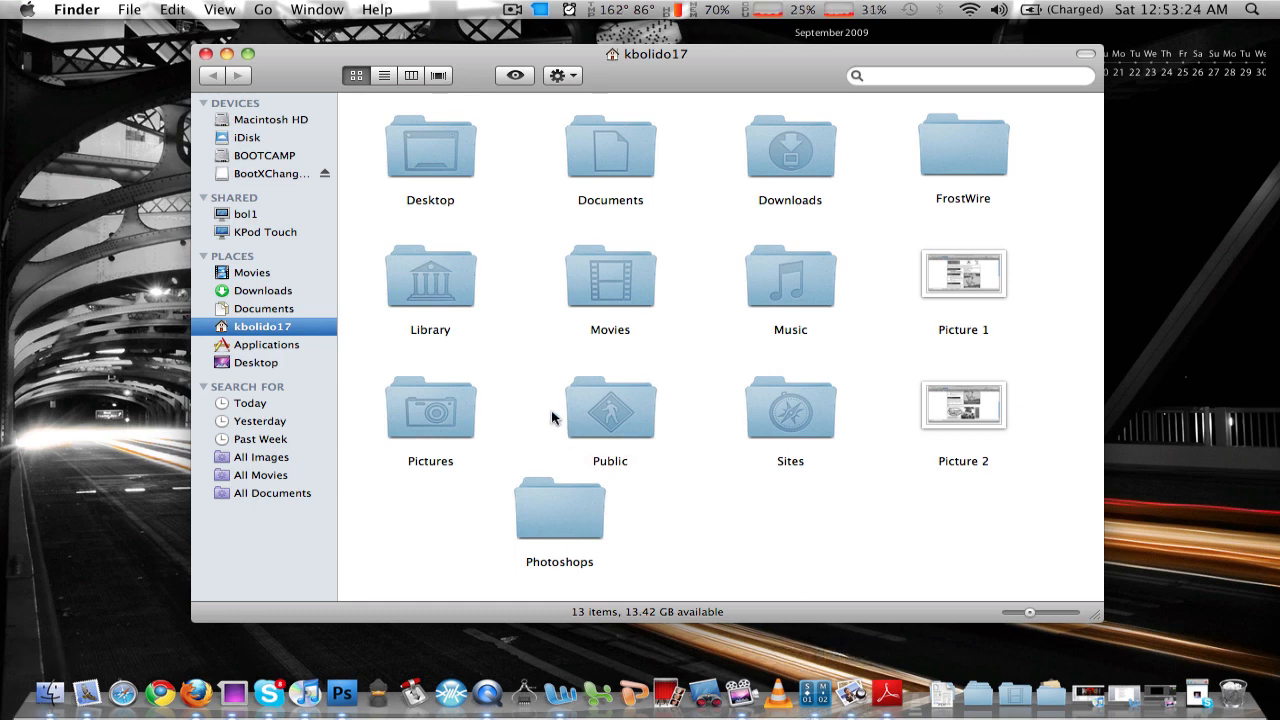
{"action": "mouse_move", "coordinate": [206, 56]}
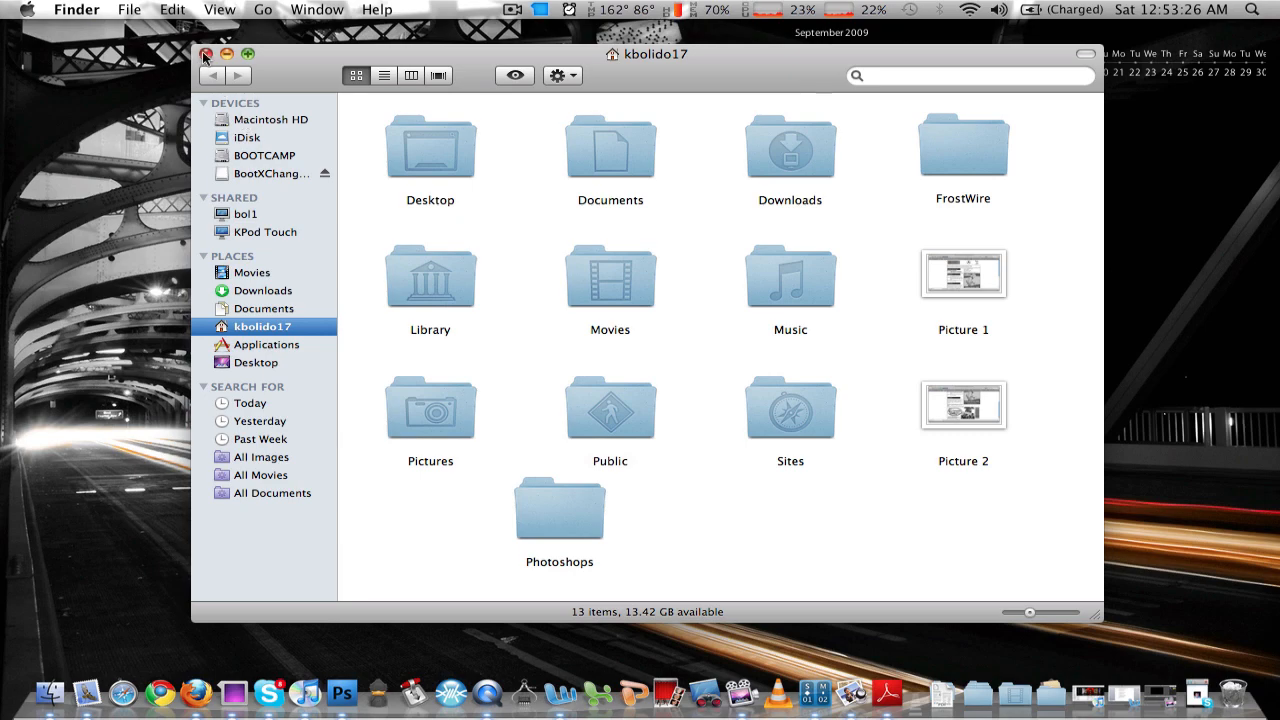
{"action": "left_click", "coordinate": [208, 54]}
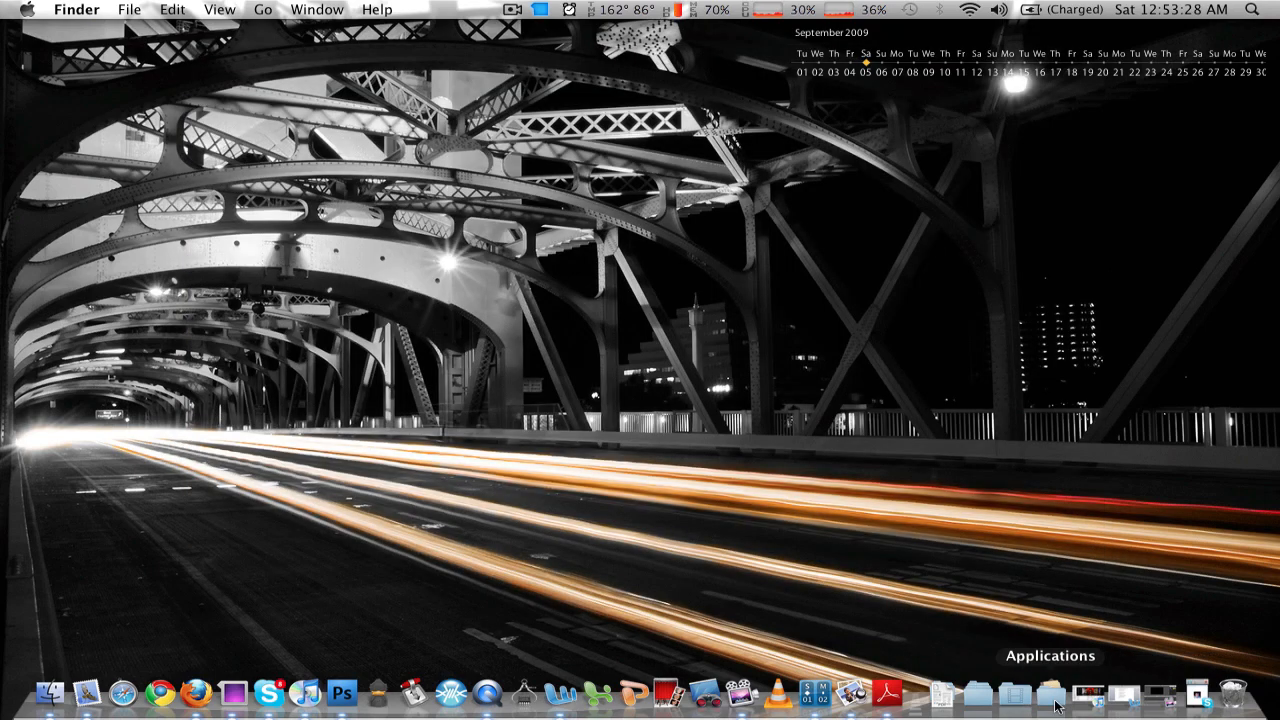
Bring up the Applications stack as a grid and scroll through its application icons.
{"action": "left_click", "coordinate": [1050, 692]}
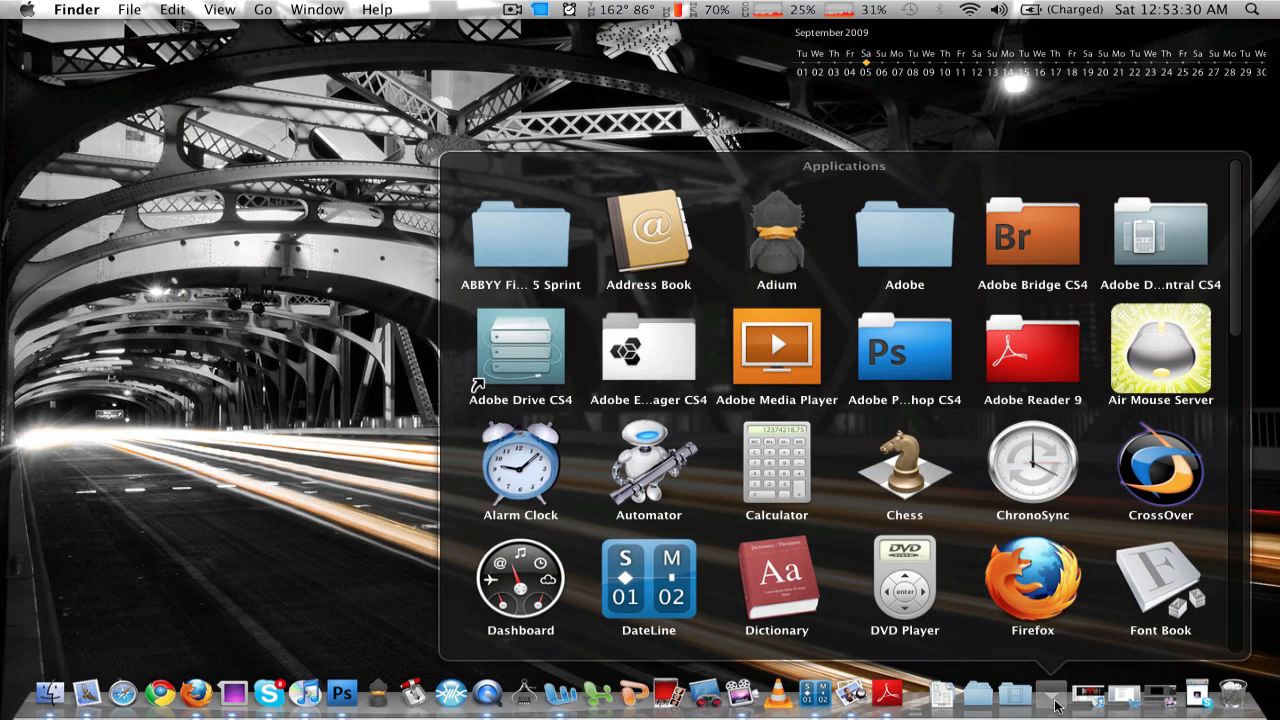
{"action": "mouse_move", "coordinate": [756, 452]}
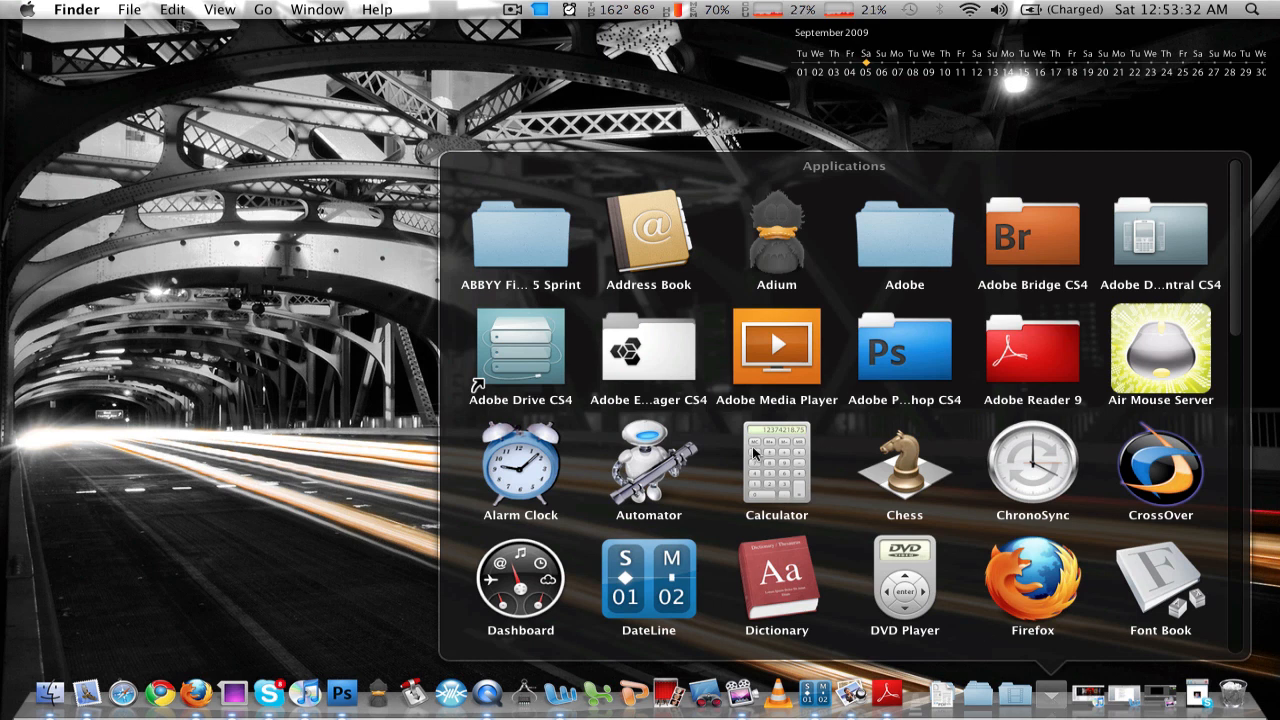
{"action": "mouse_move", "coordinate": [856, 276]}
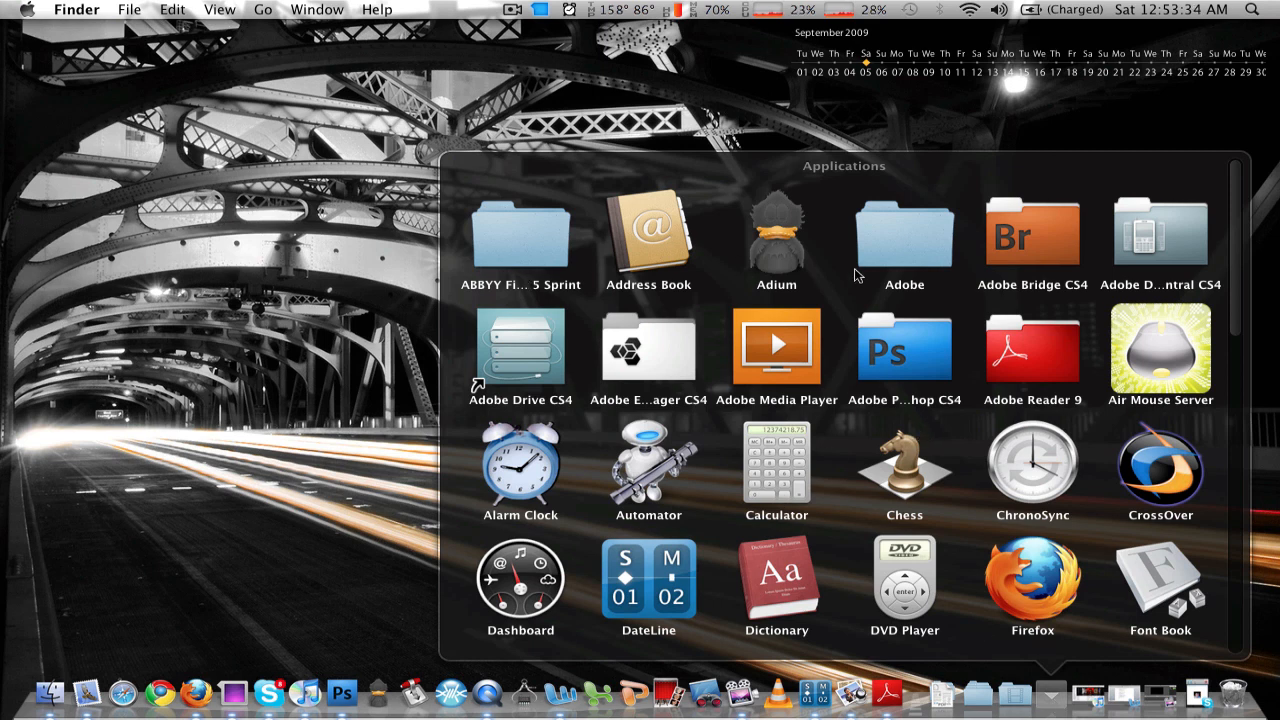
{"action": "mouse_move", "coordinate": [1052, 284]}
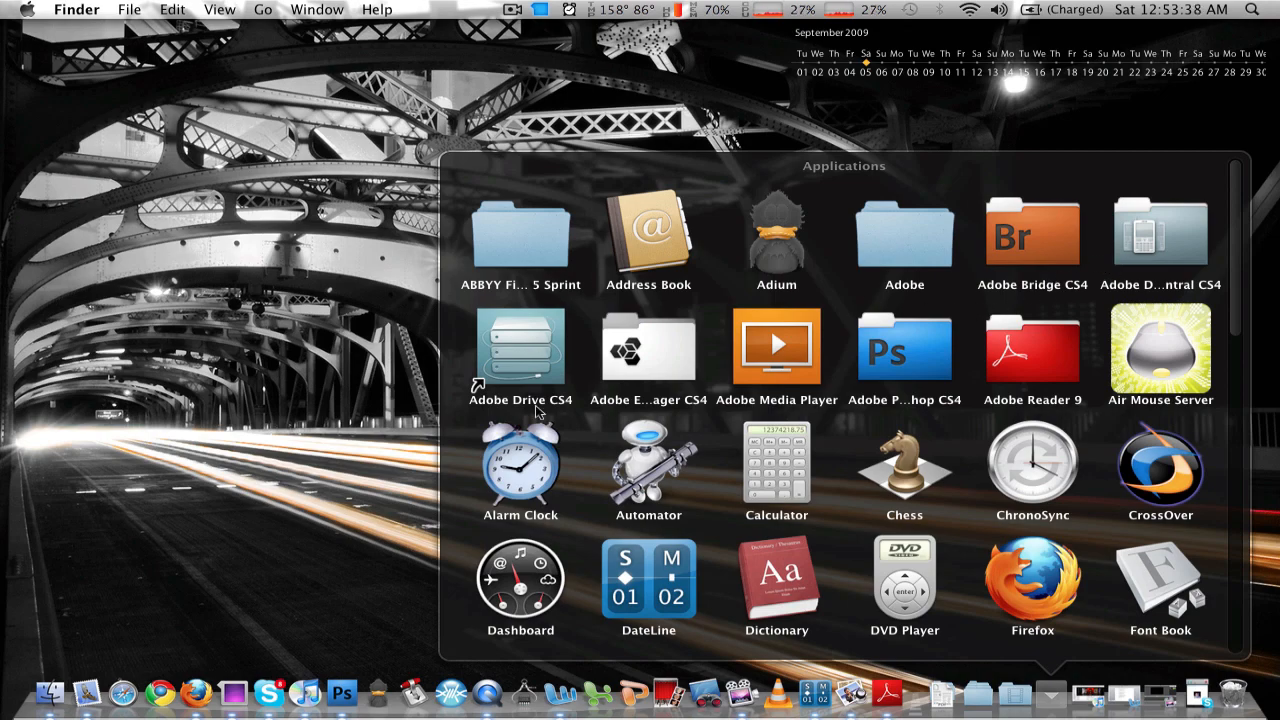
{"action": "scroll", "scroll_direction": "down", "scroll_amount": 3}
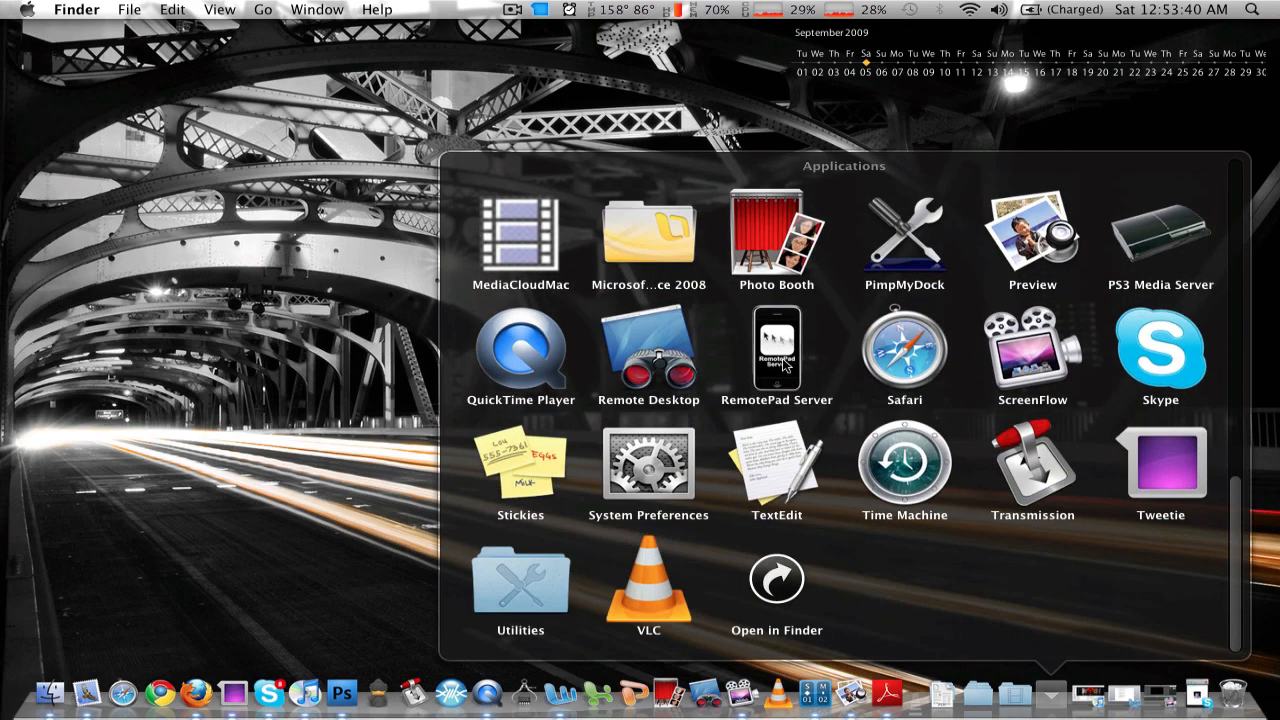
{"action": "scroll", "scroll_direction": "up", "scroll_amount": 3}
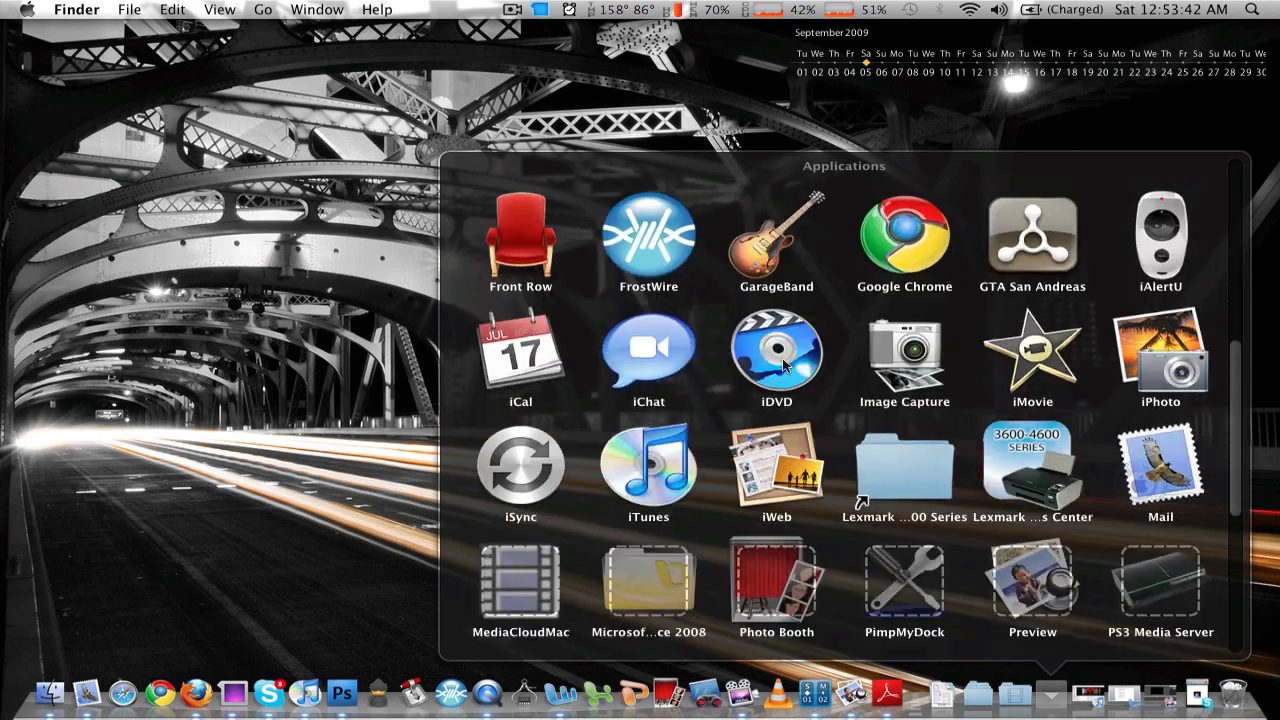
{"action": "scroll", "scroll_direction": "up", "scroll_amount": 3}
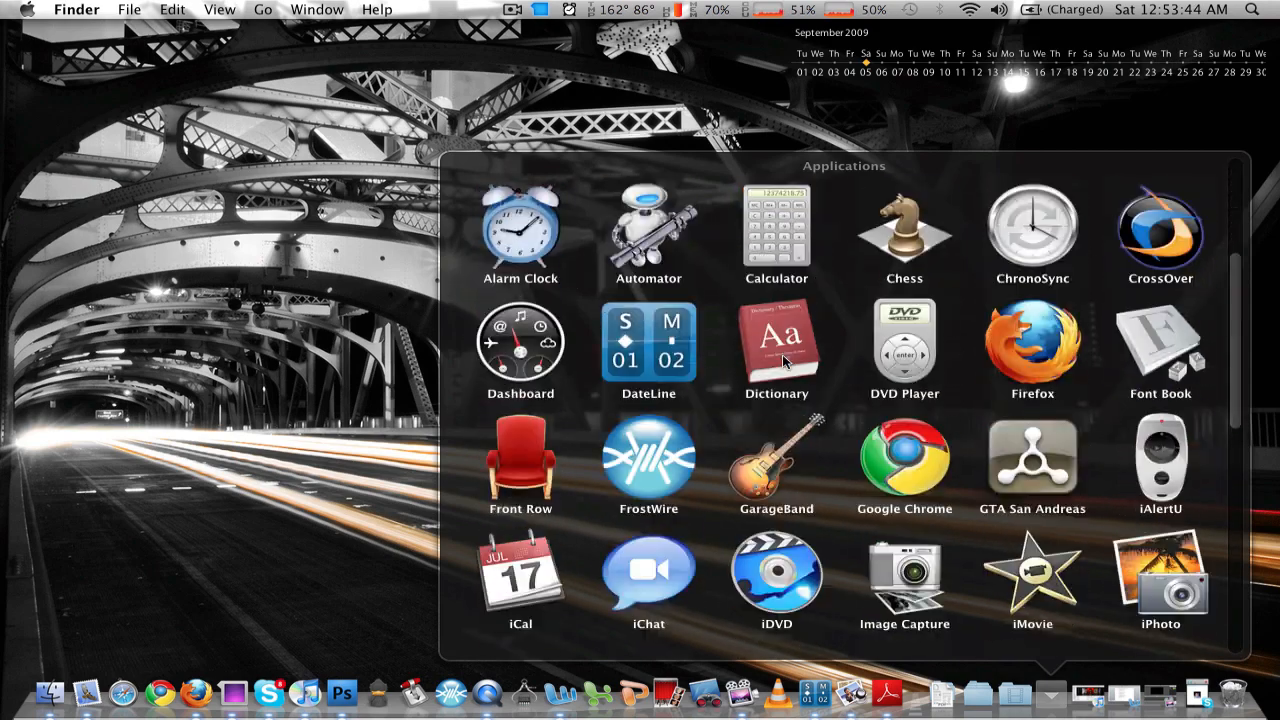
{"action": "scroll", "scroll_direction": "up", "scroll_amount": 3}
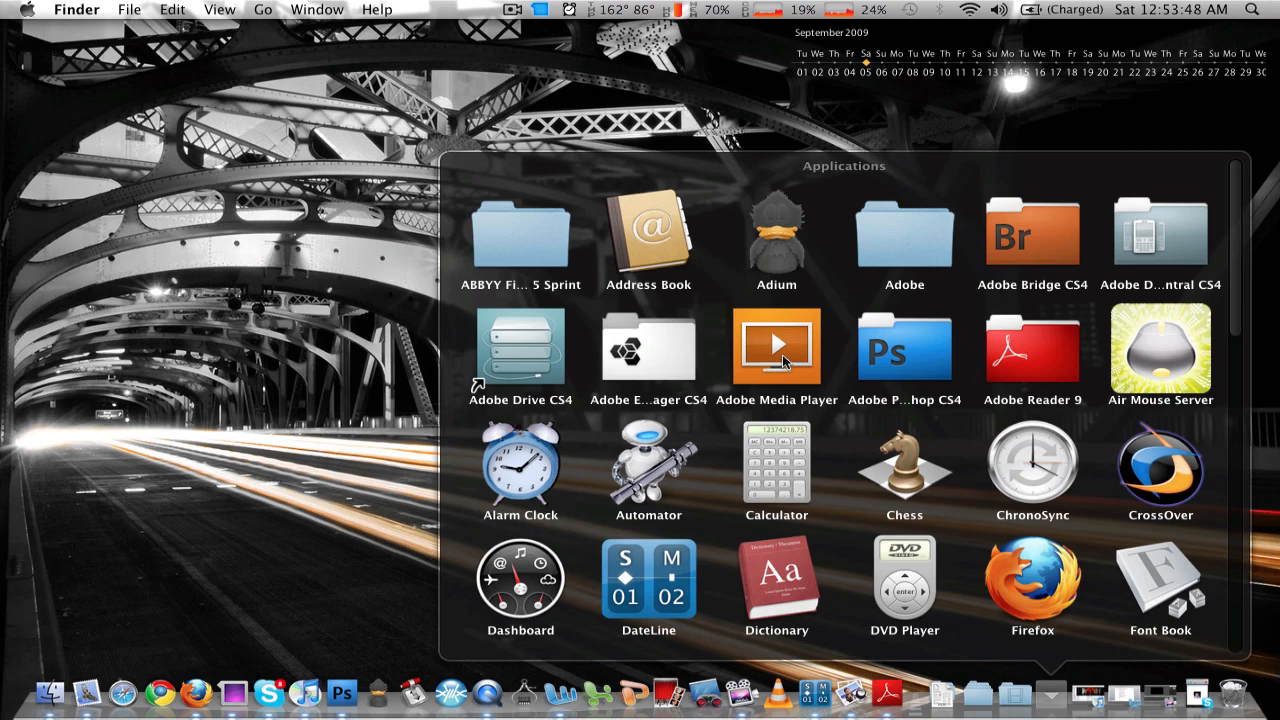
{"action": "mouse_move", "coordinate": [1240, 238]}
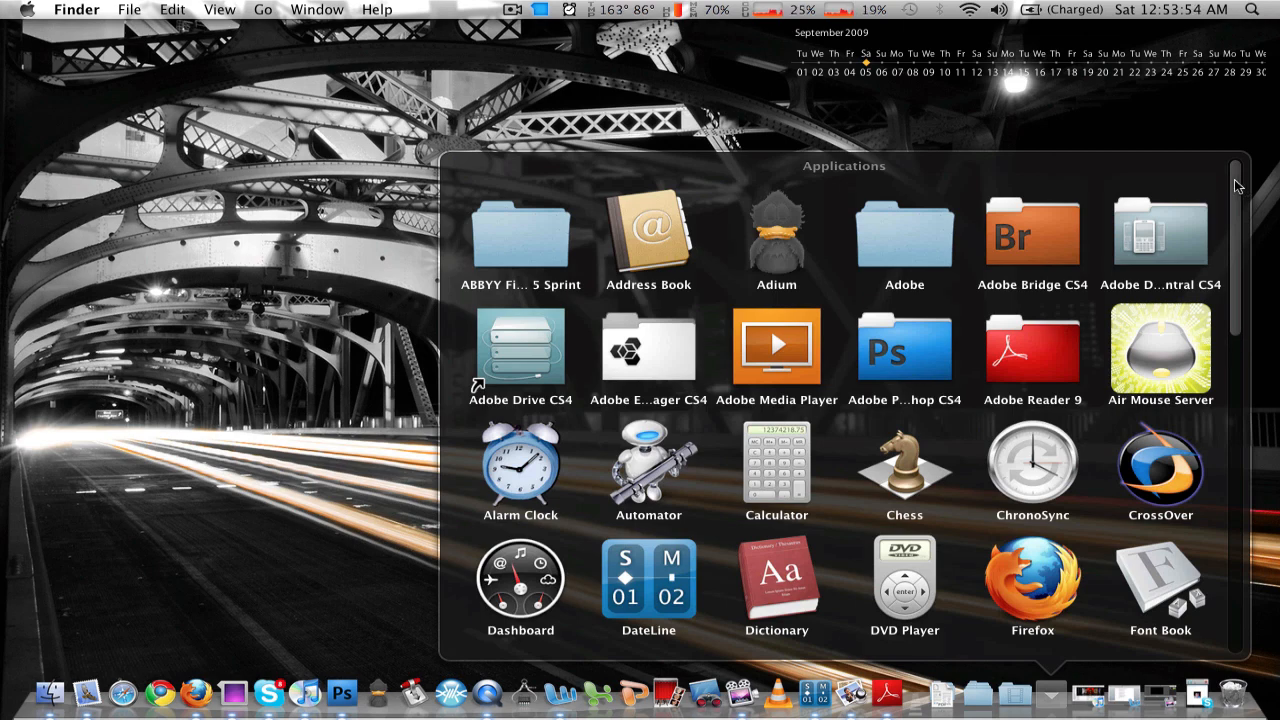
Scroll the Applications grid down to its last row and back up to the top.
{"action": "scroll", "scroll_direction": "down", "scroll_amount": 3}
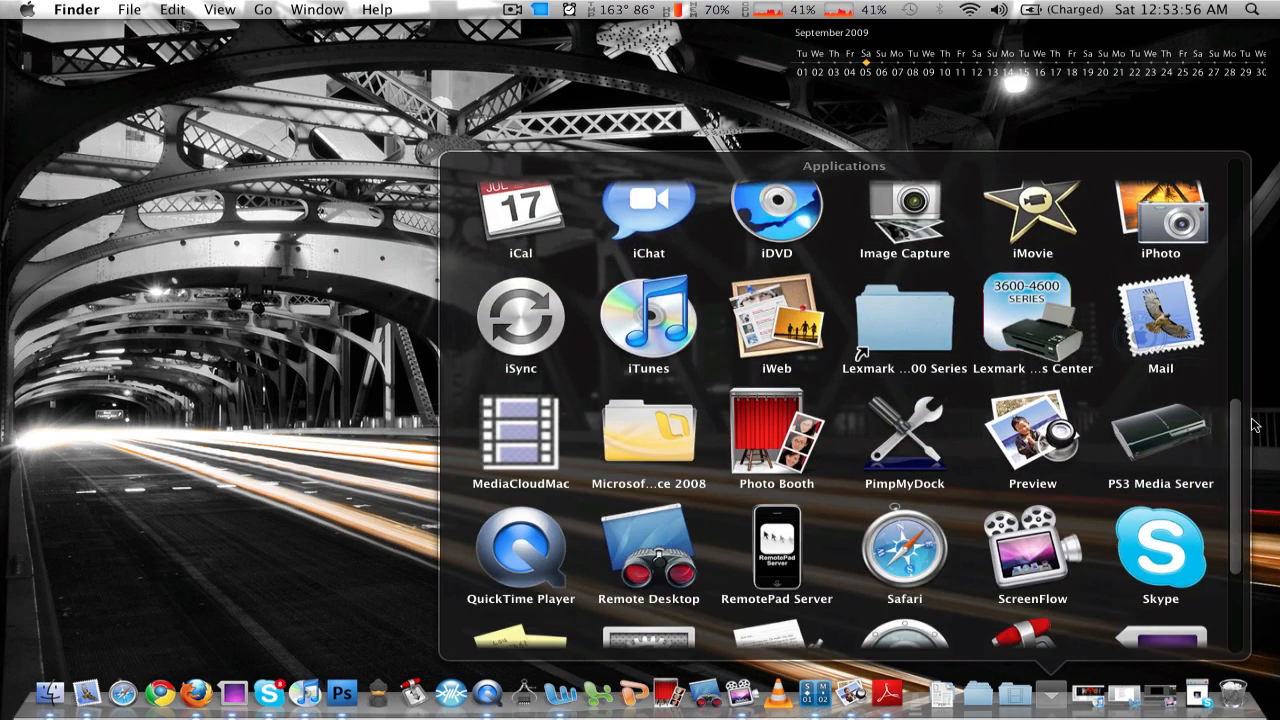
{"action": "scroll", "scroll_direction": "up", "scroll_amount": 3}
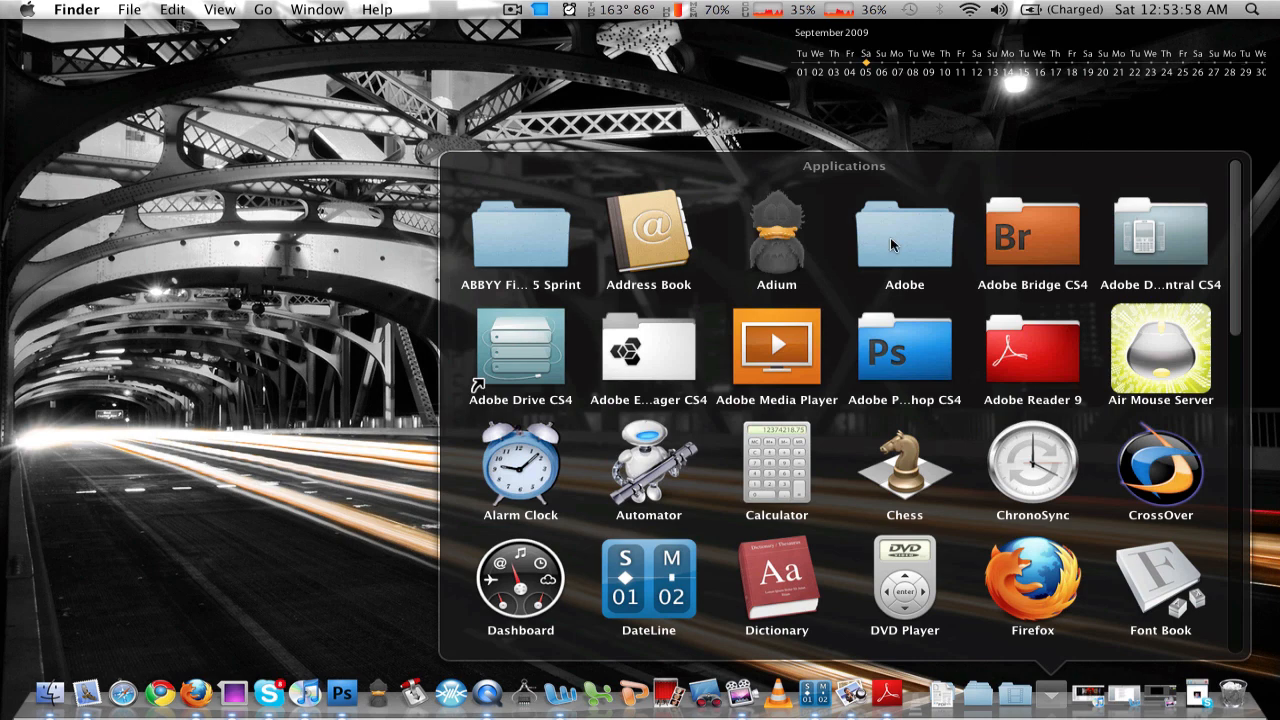
{"action": "mouse_move", "coordinate": [1216, 228]}
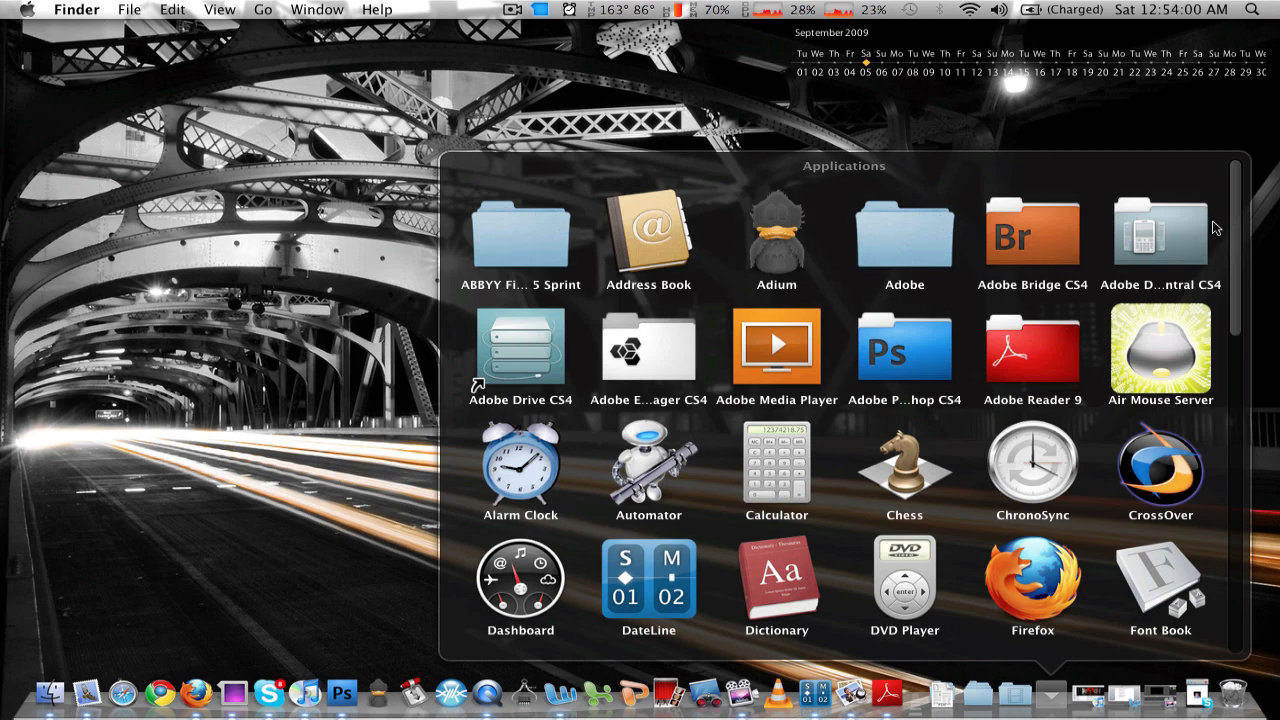
{"action": "scroll", "scroll_direction": "down", "scroll_amount": 3}
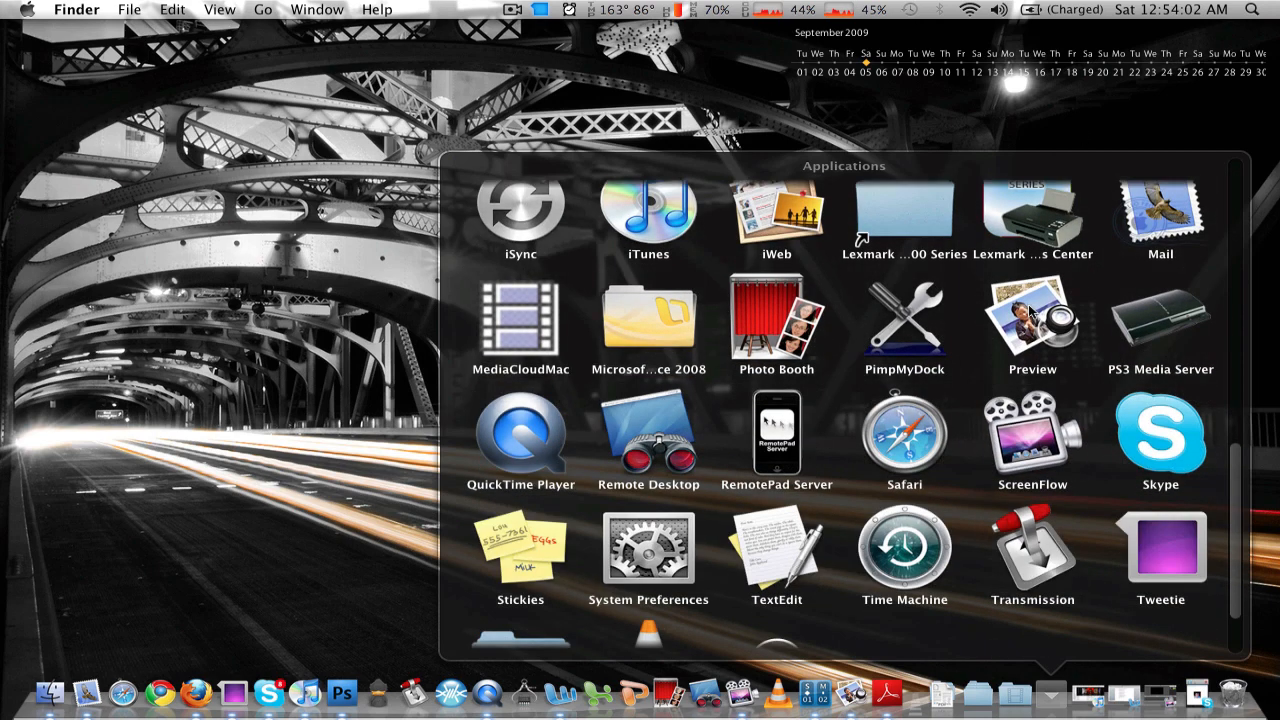
{"action": "scroll", "scroll_direction": "down", "scroll_amount": 3}
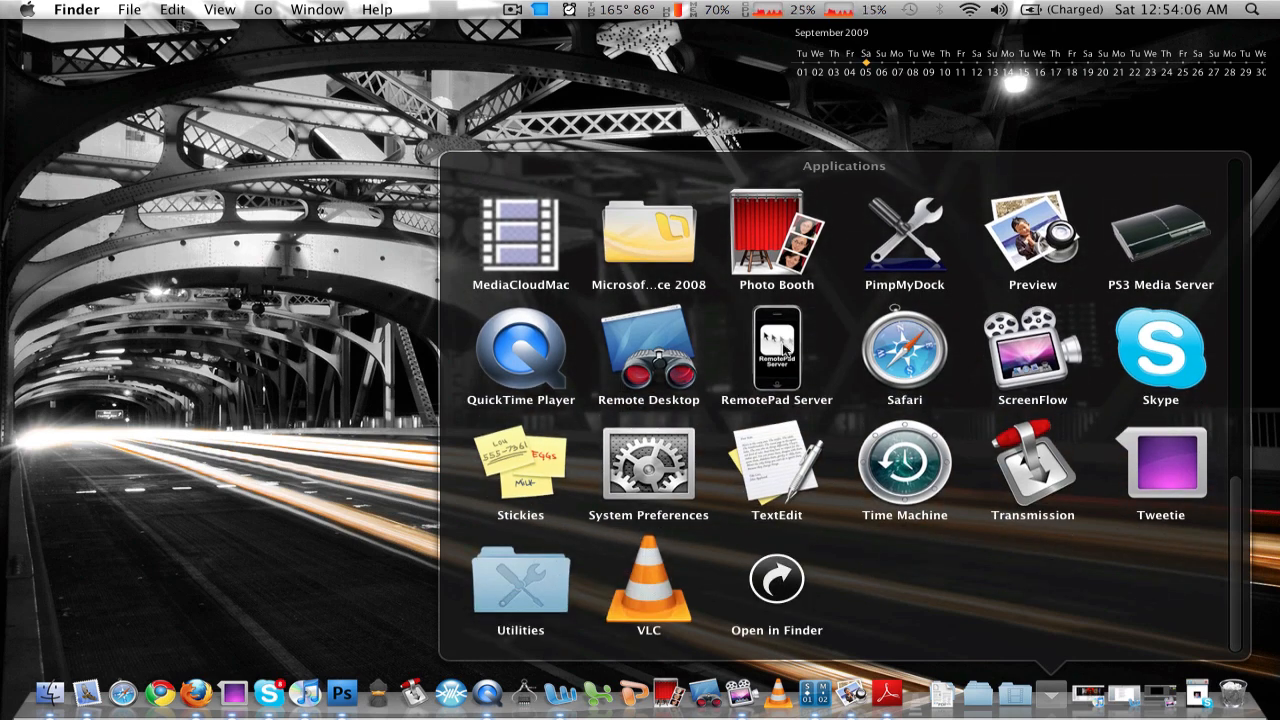
{"action": "scroll", "scroll_direction": "up", "scroll_amount": 3}
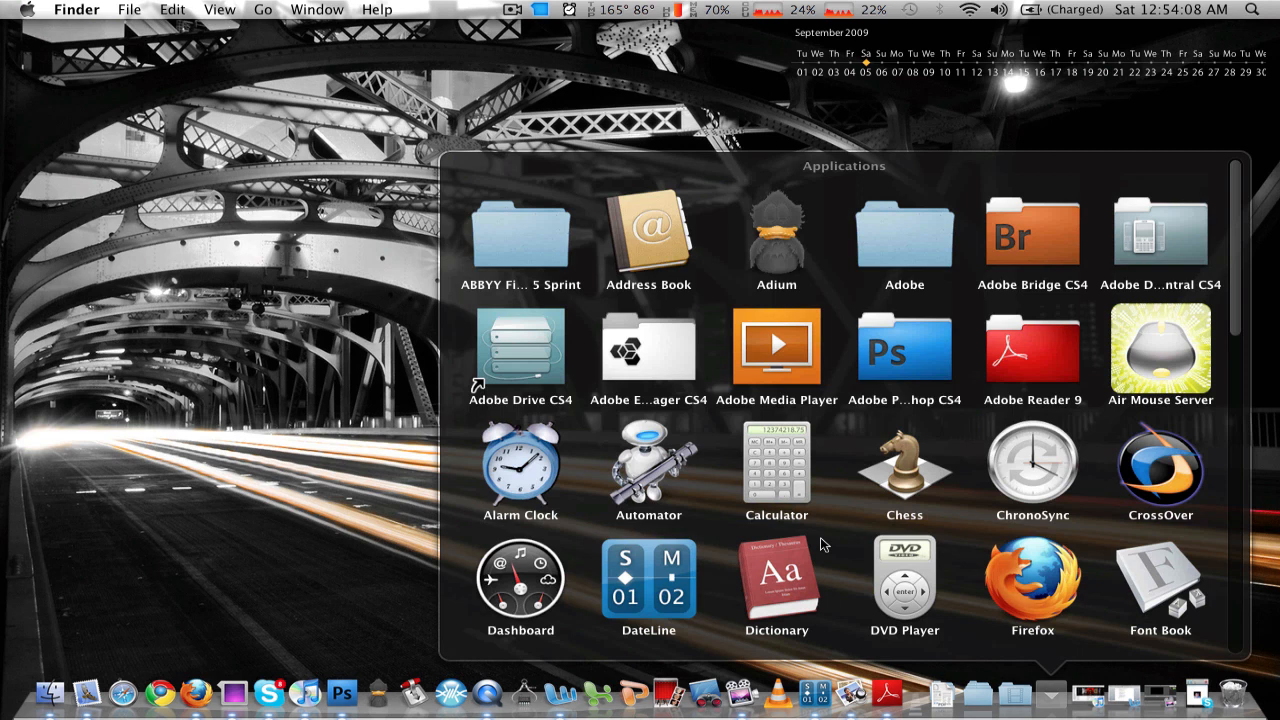
{"action": "mouse_move", "coordinate": [966, 518]}
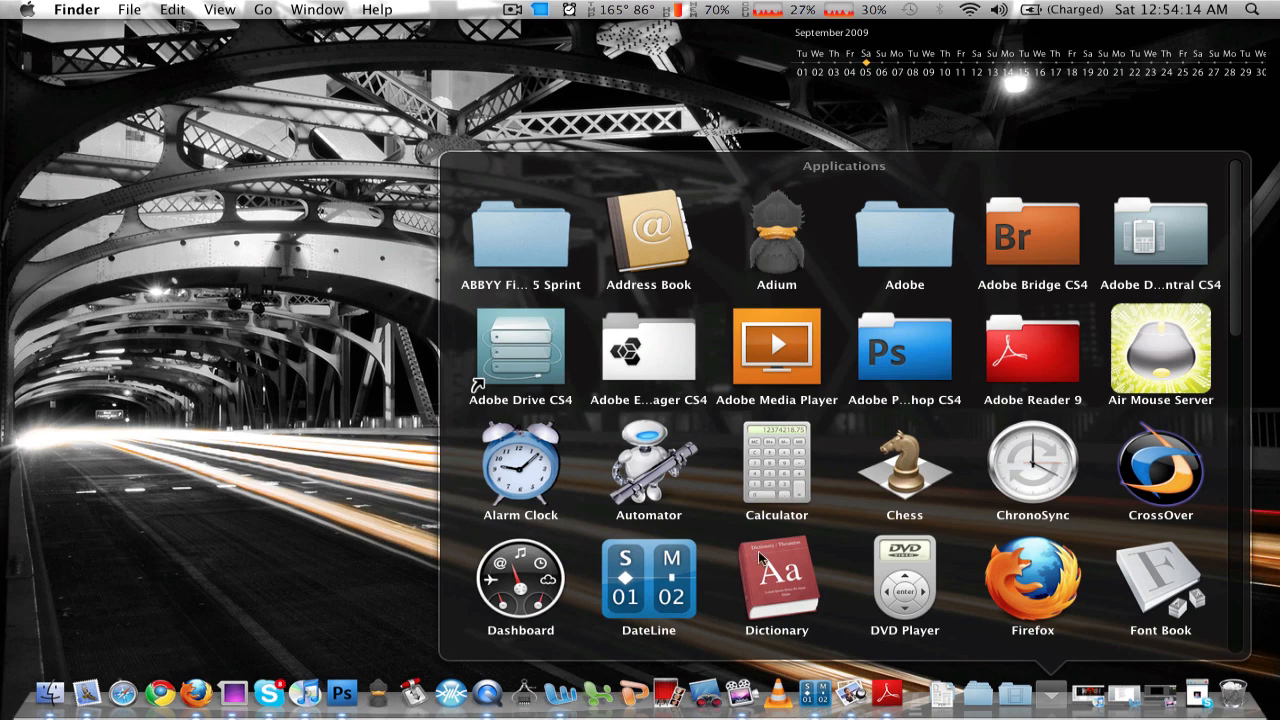
{"action": "scroll", "scroll_direction": "down", "scroll_amount": 3}
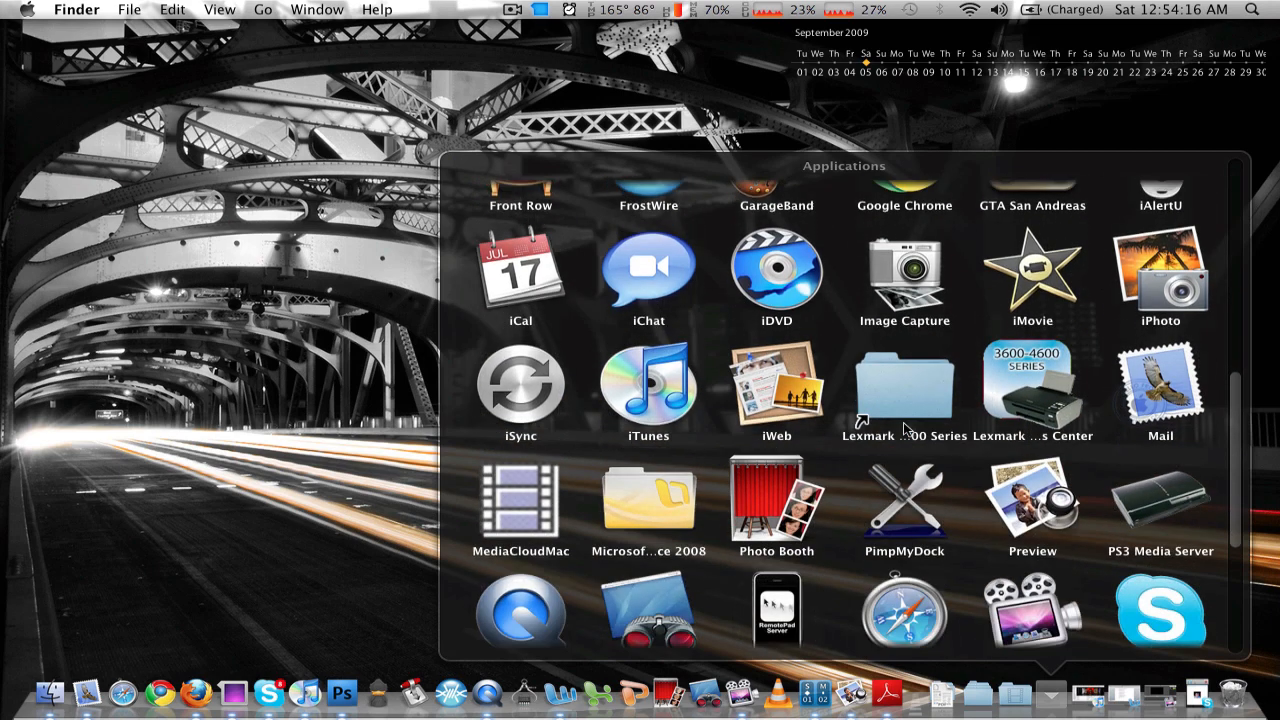
{"action": "scroll", "scroll_direction": "down", "scroll_amount": 3}
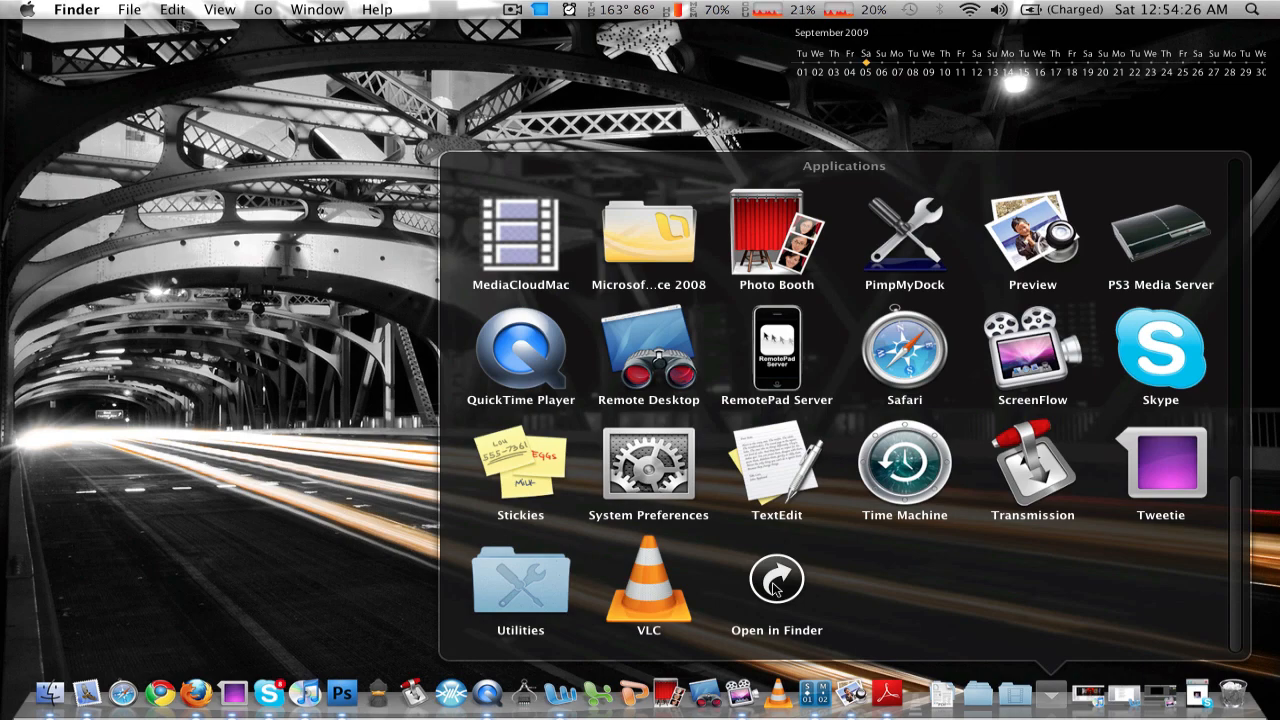
{"action": "scroll", "scroll_direction": "up", "scroll_amount": 3}
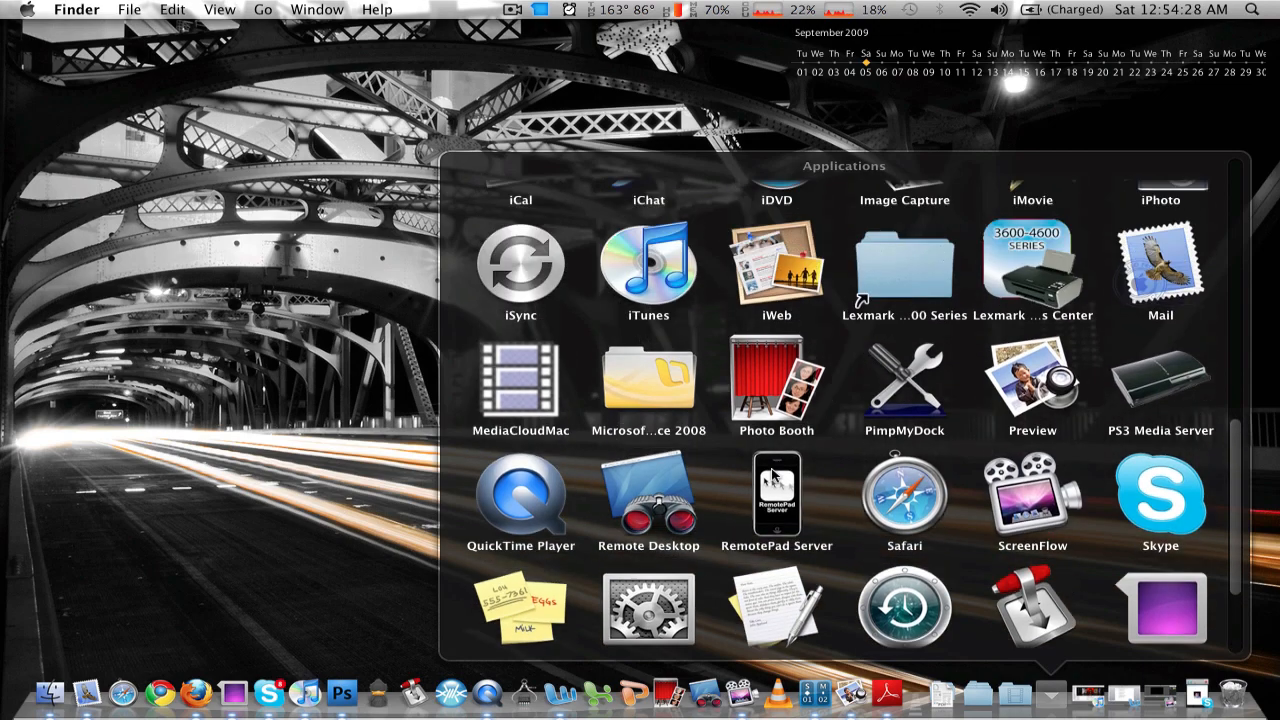
{"action": "scroll", "scroll_direction": "up", "scroll_amount": 3}
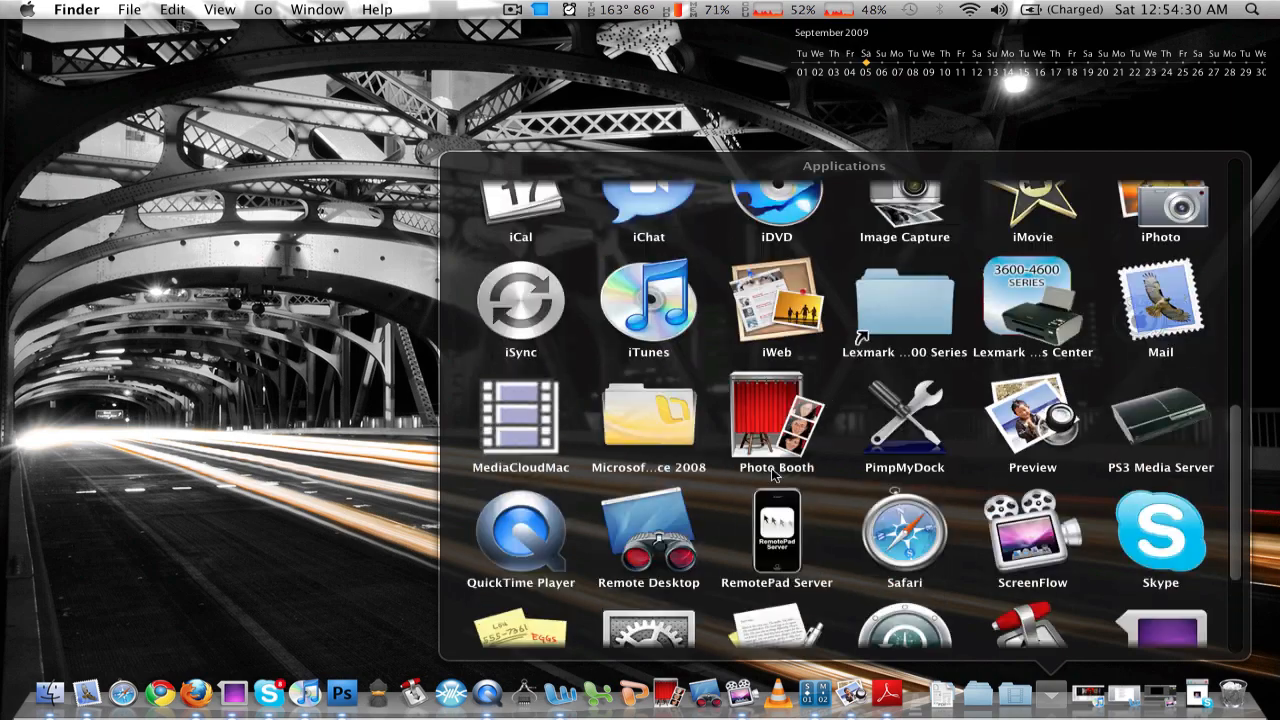
{"action": "scroll", "scroll_direction": "up", "scroll_amount": 3}
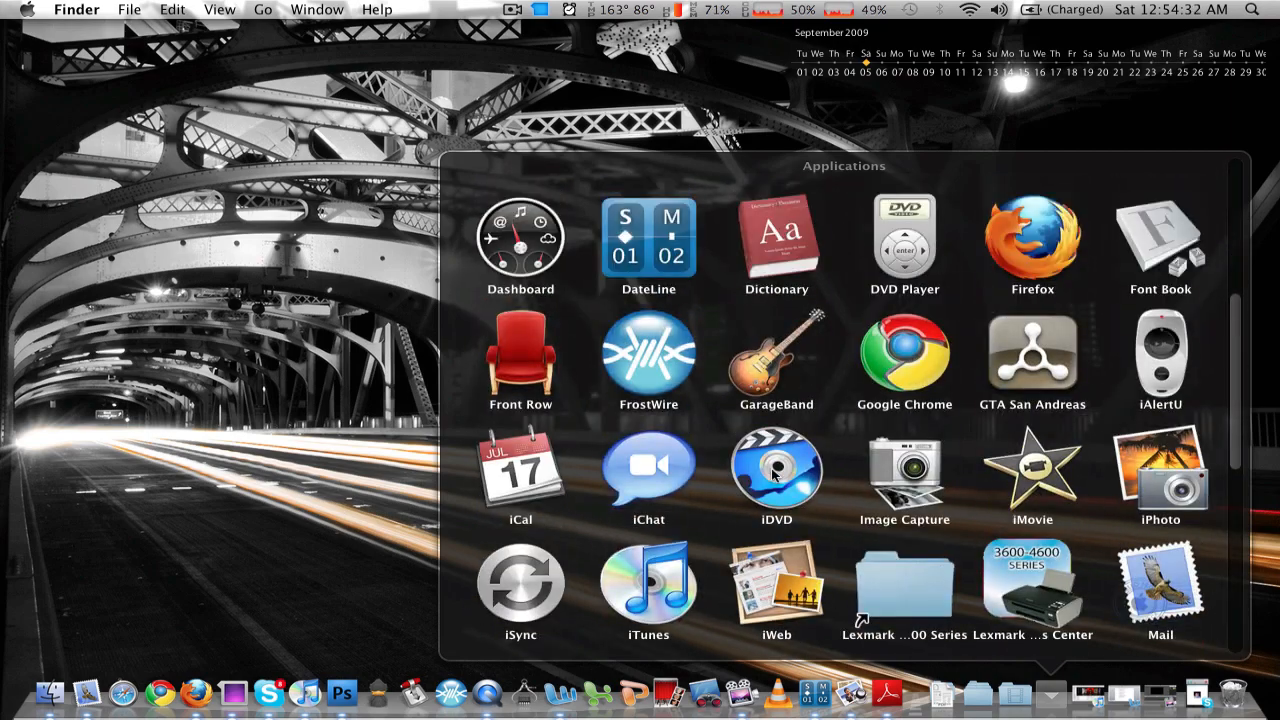
{"action": "scroll", "scroll_direction": "down", "scroll_amount": 3}
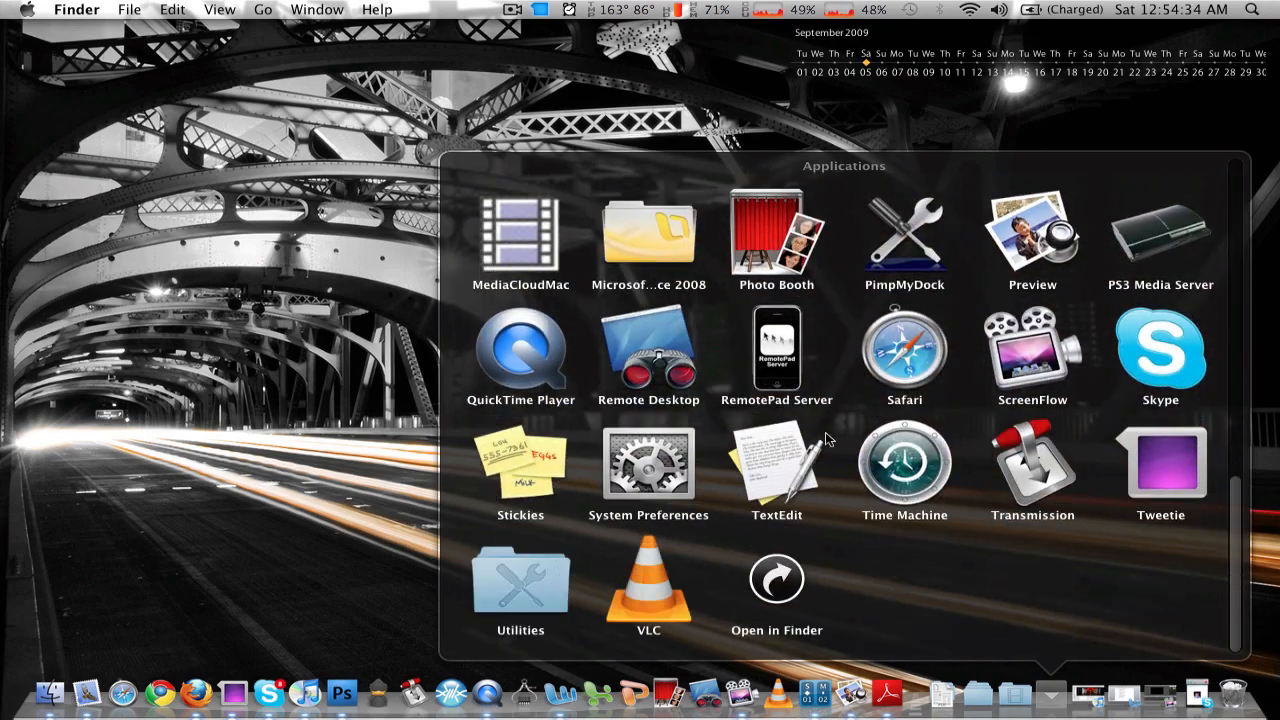
{"action": "scroll", "scroll_direction": "up", "scroll_amount": 3}
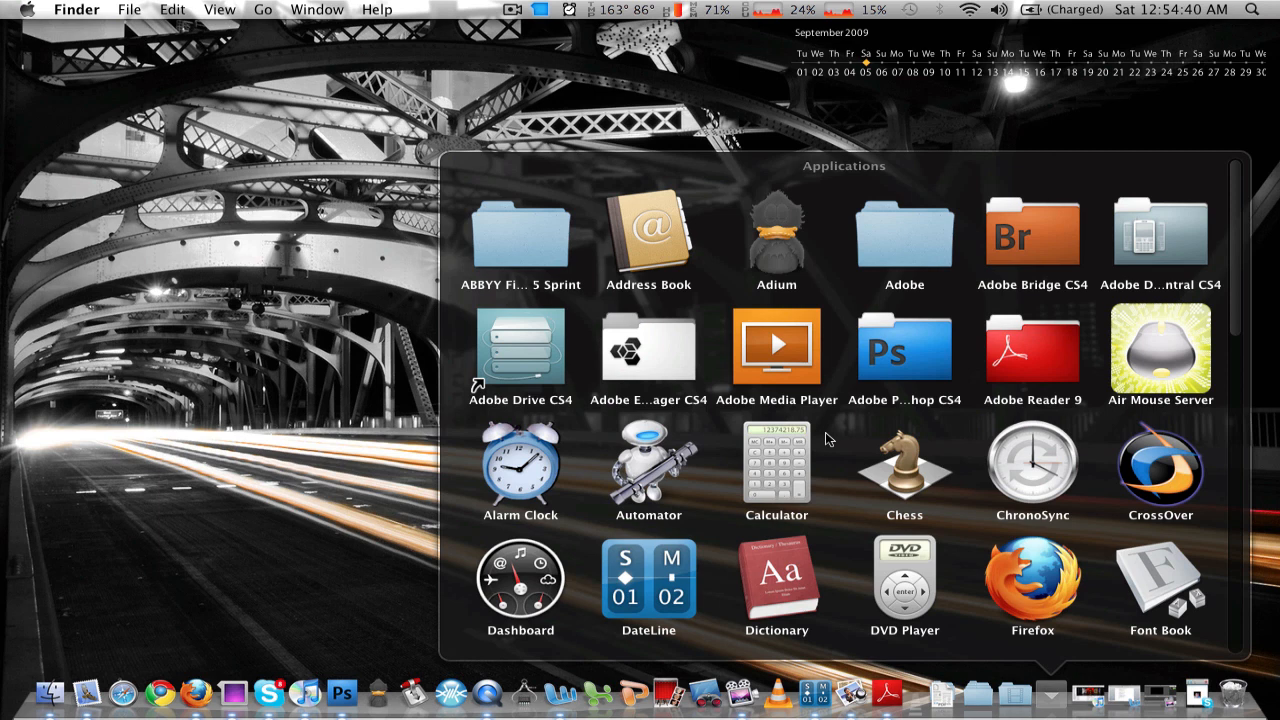
{"action": "mouse_move", "coordinate": [708, 370]}
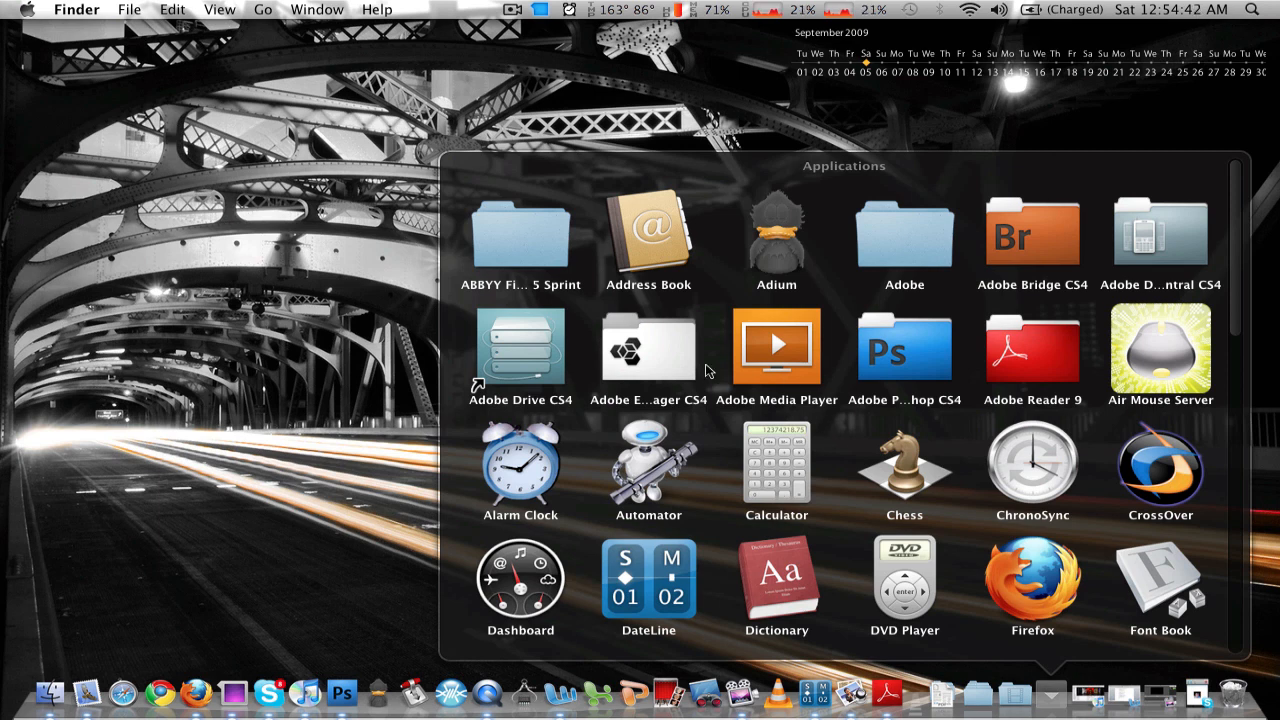
{"action": "mouse_move", "coordinate": [672, 360]}
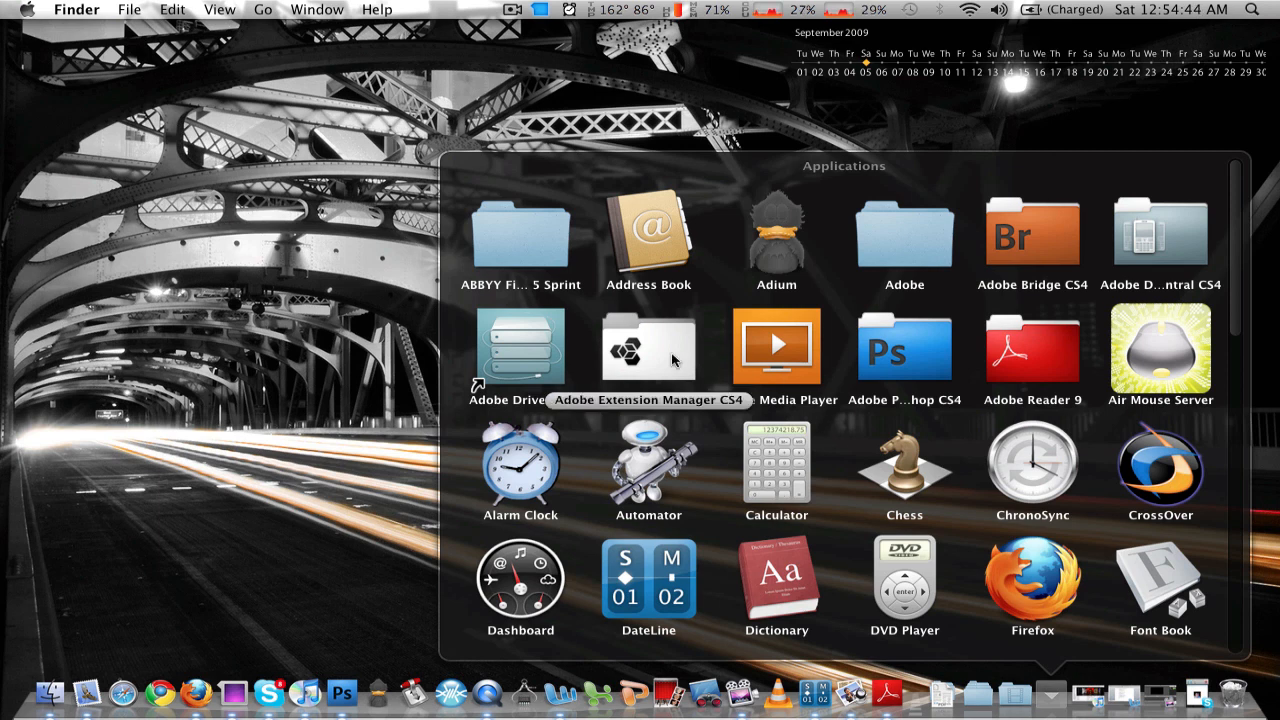
{"action": "mouse_move", "coordinate": [904, 378]}
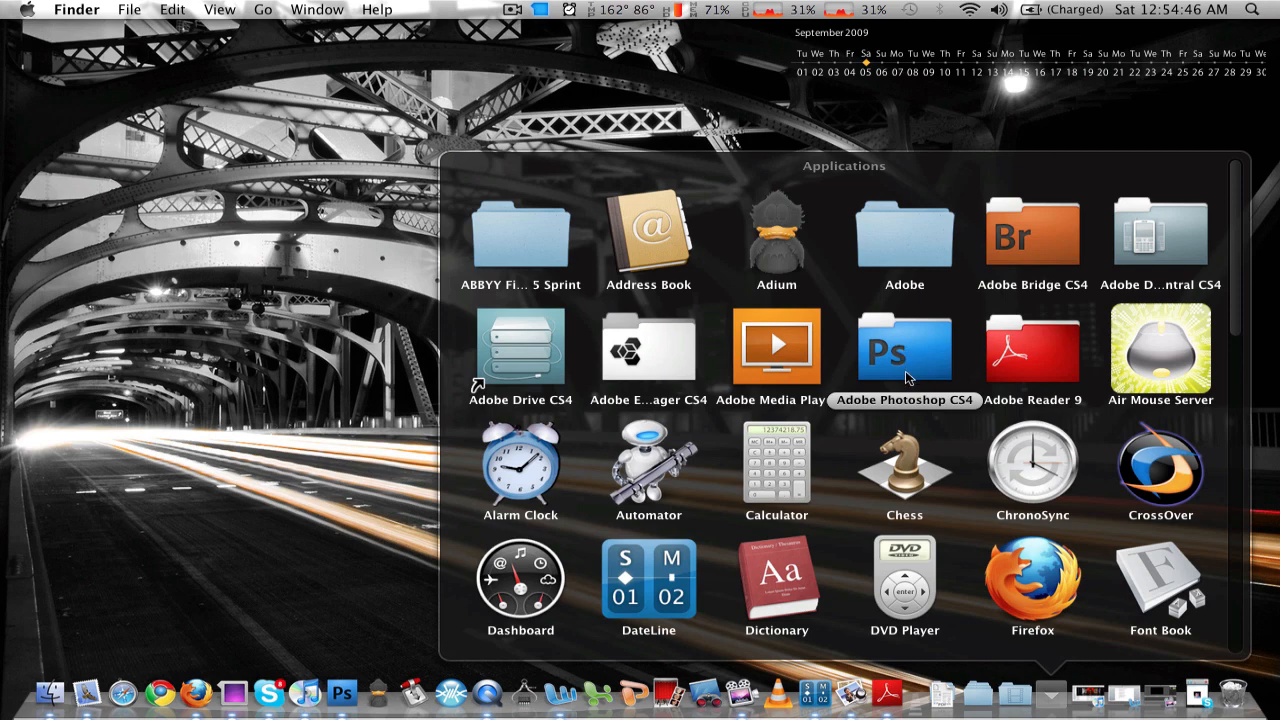
{"action": "mouse_move", "coordinate": [924, 348]}
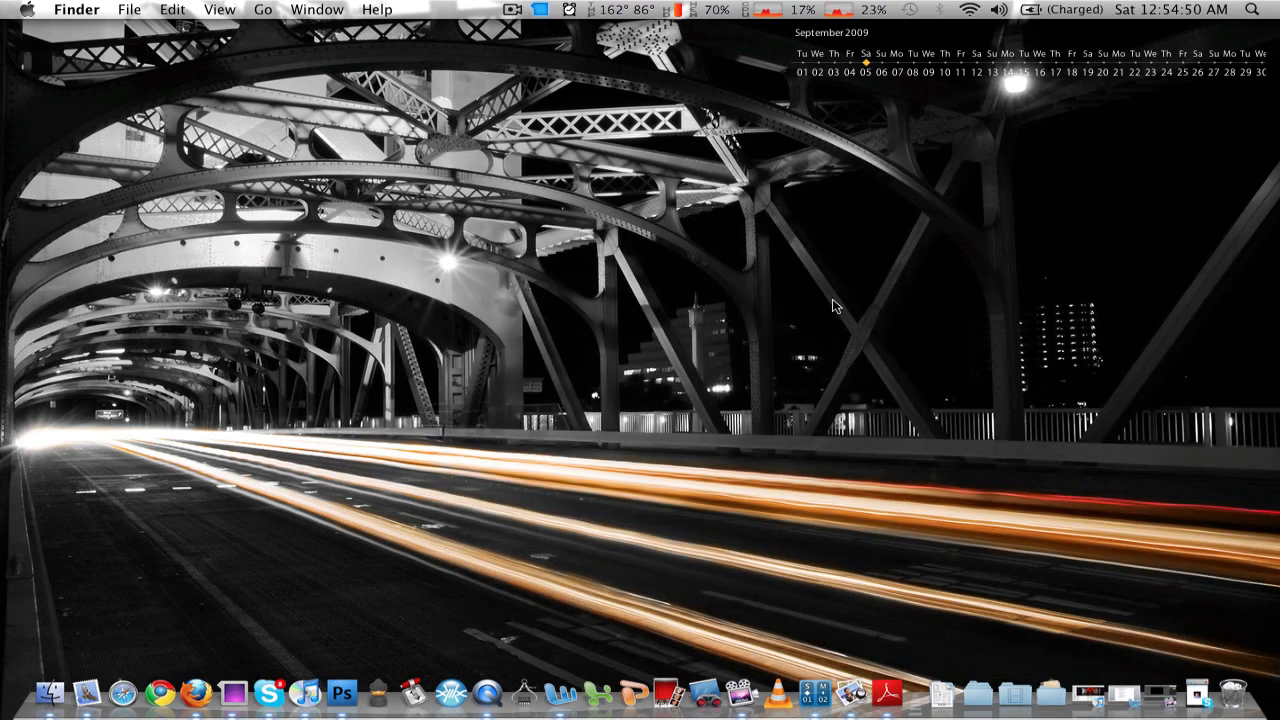
{"action": "mouse_move", "coordinate": [1044, 692]}
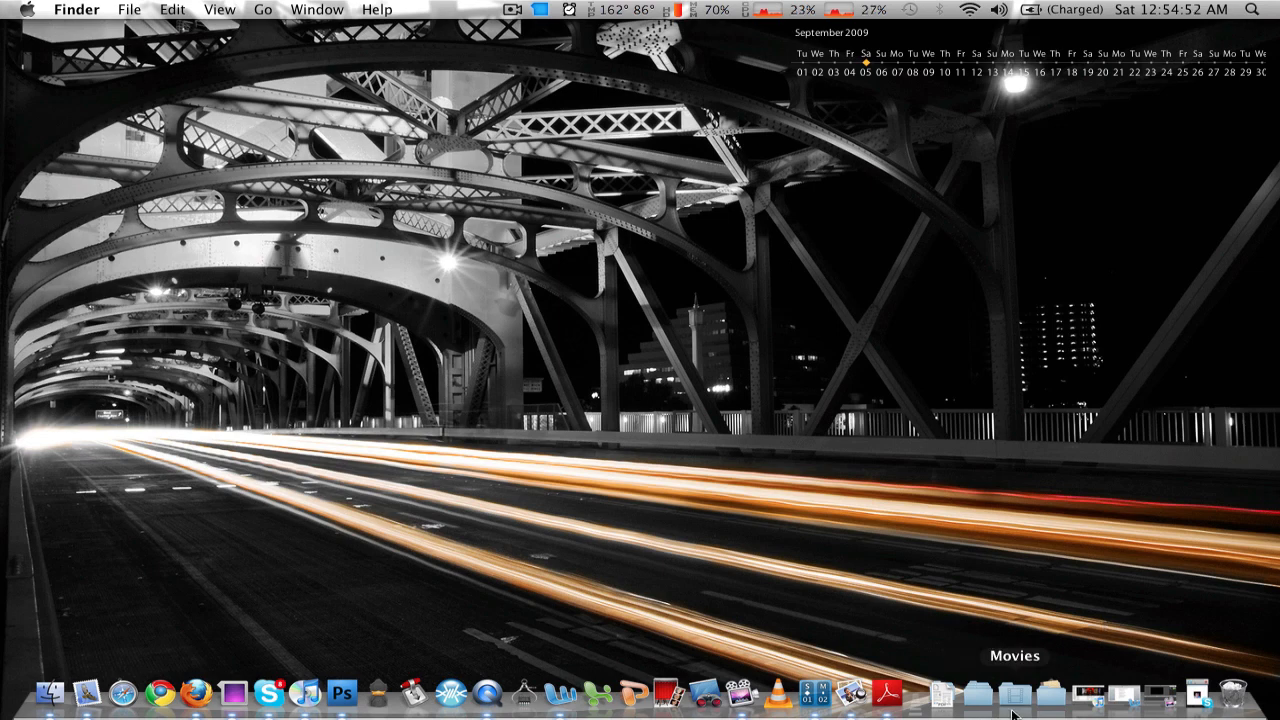
{"action": "mouse_move", "coordinate": [1050, 692]}
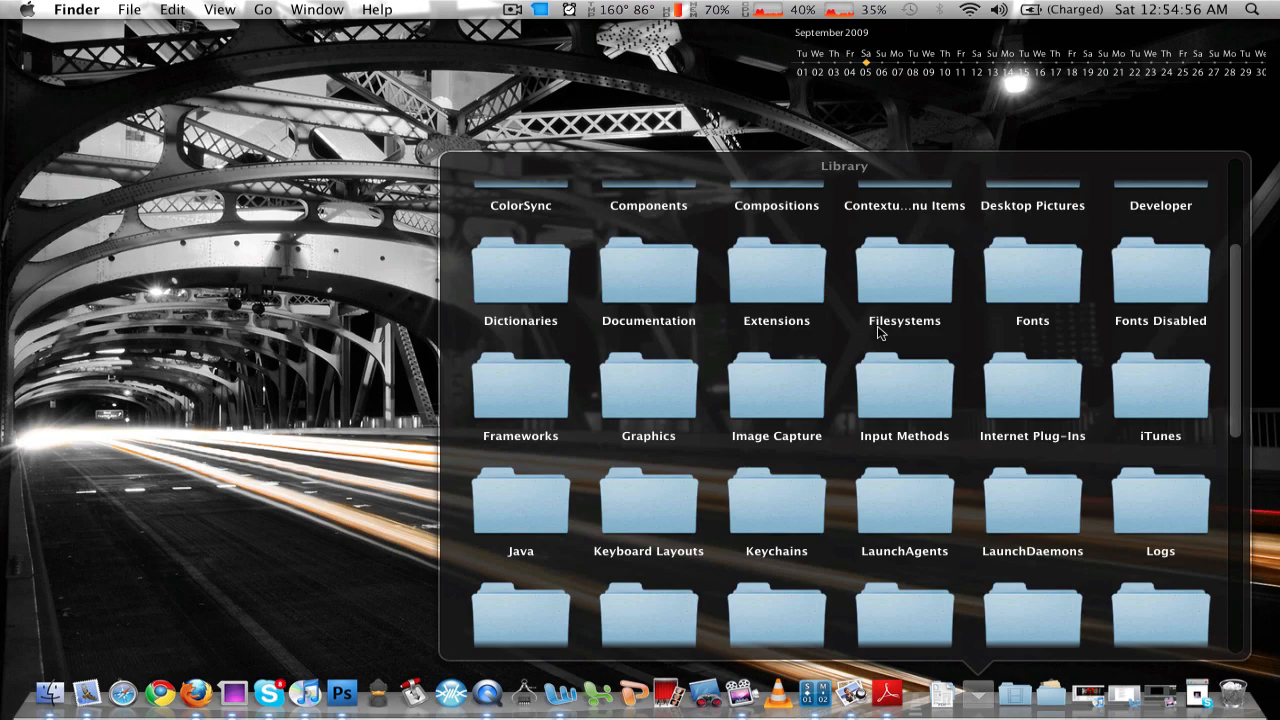
Scroll the Library stack grid and go into its PDF Services folder.
{"action": "scroll", "scroll_direction": "up", "scroll_amount": 3}
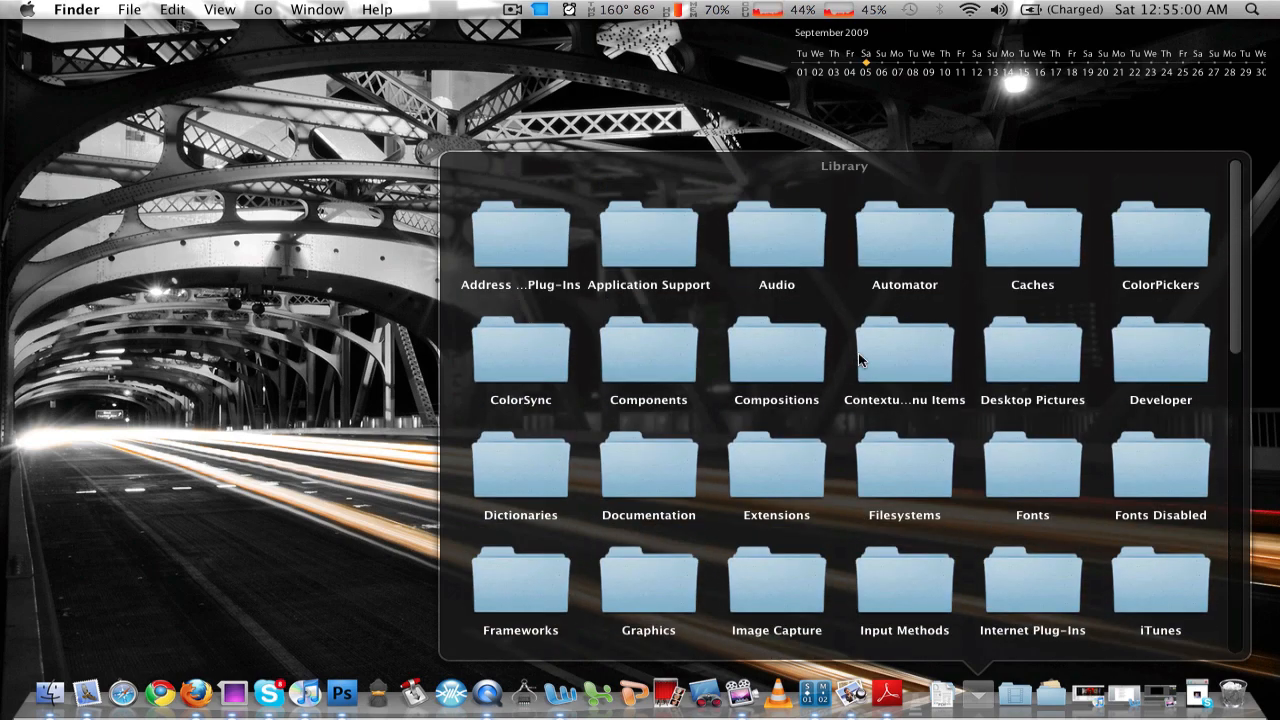
{"action": "scroll", "scroll_direction": "down", "scroll_amount": 3}
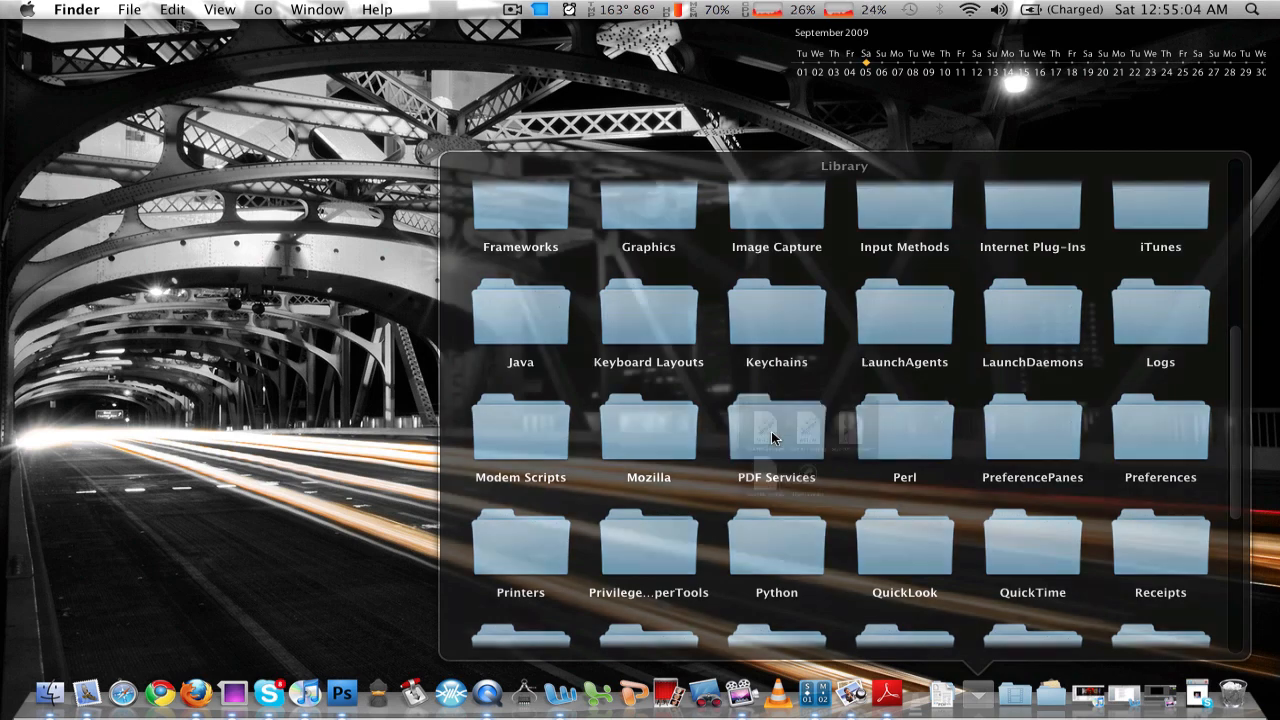
{"action": "double_click", "coordinate": [776, 440]}
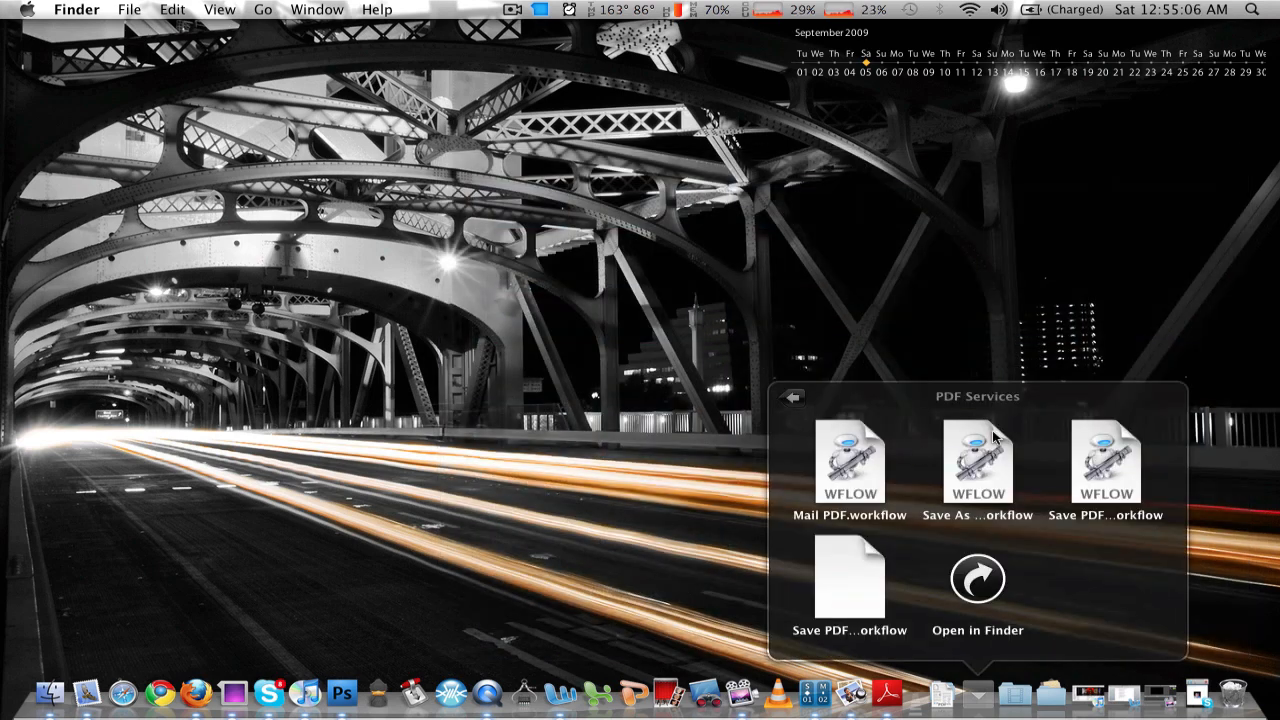
{"action": "mouse_move", "coordinate": [938, 524]}
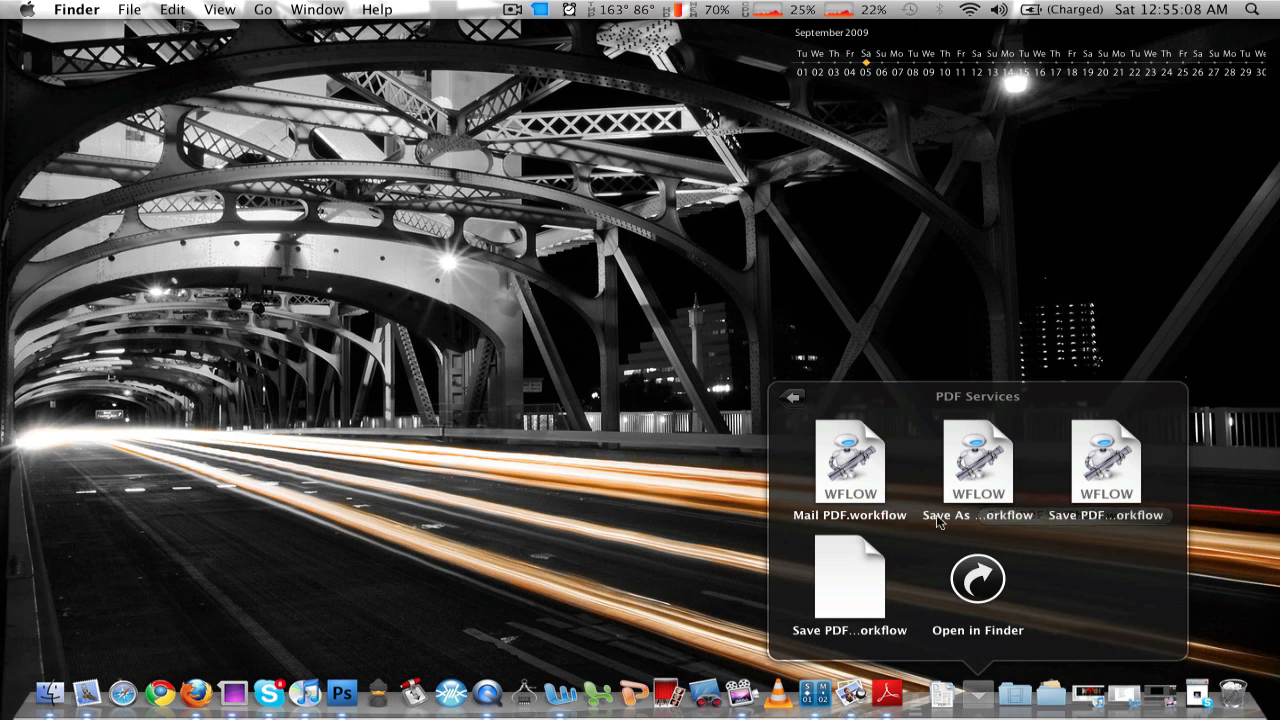
{"action": "mouse_move", "coordinate": [918, 472]}
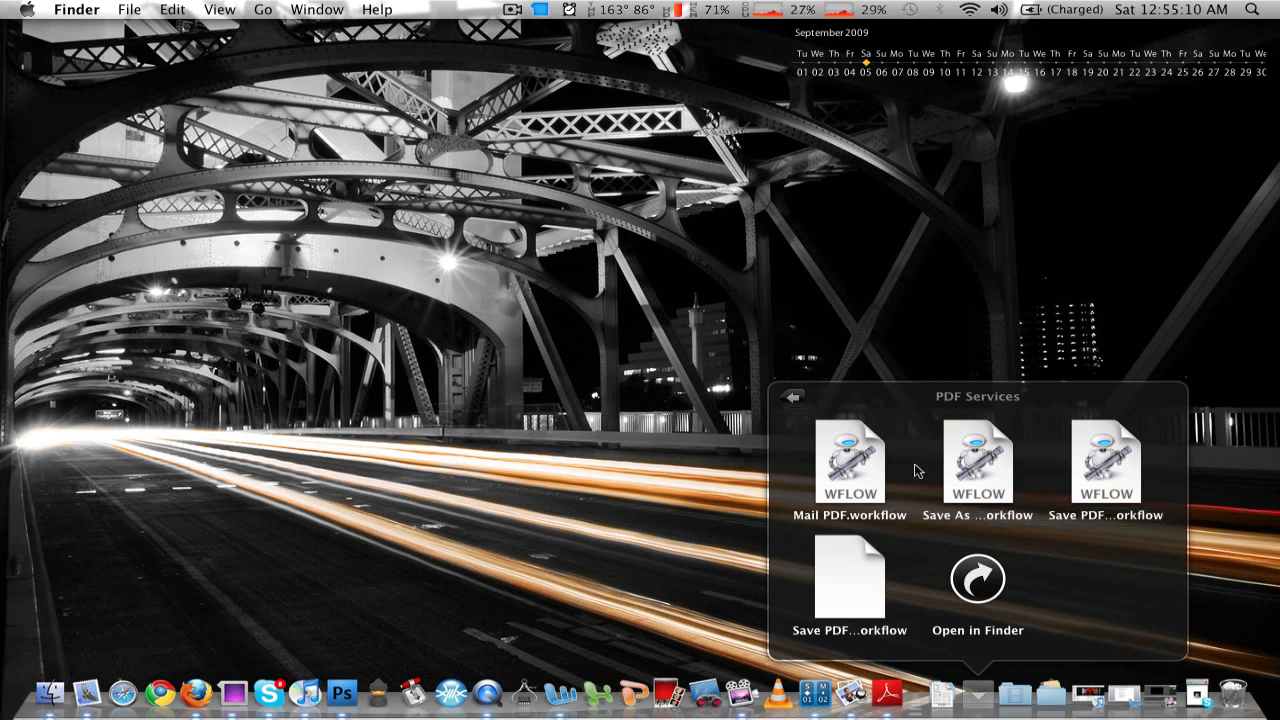
{"action": "mouse_move", "coordinate": [810, 432]}
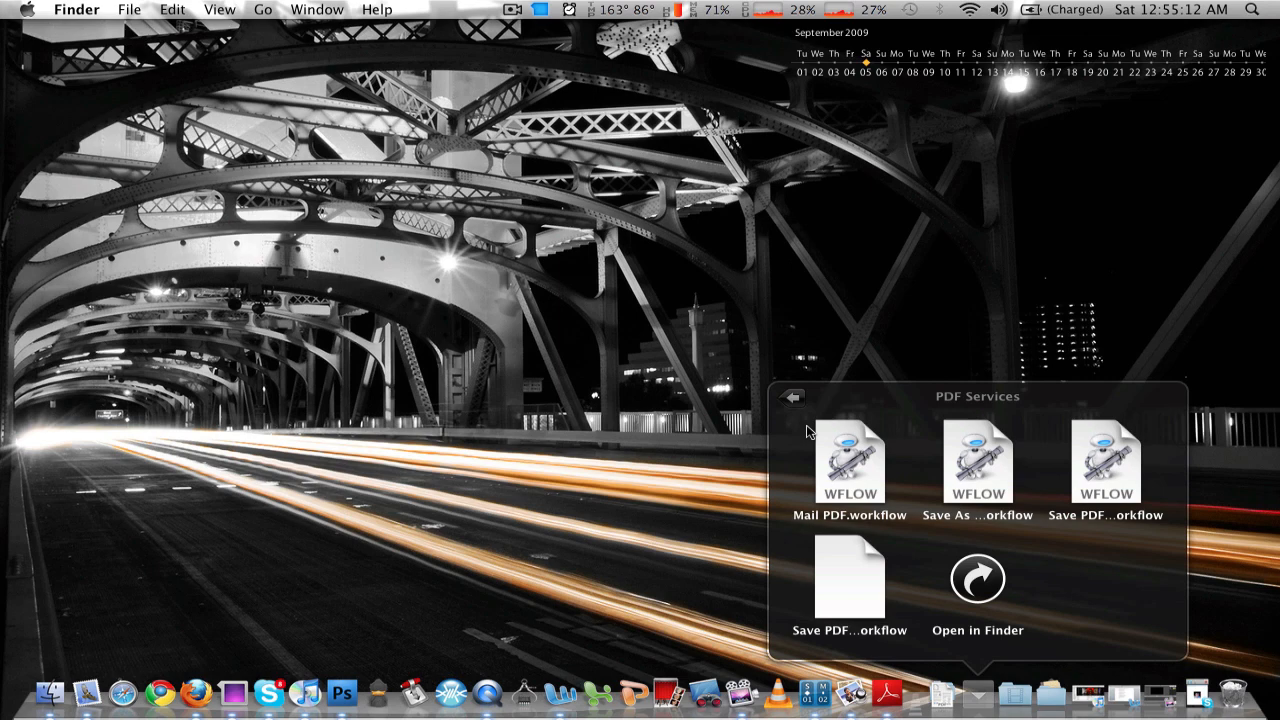
{"action": "mouse_move", "coordinate": [844, 464]}
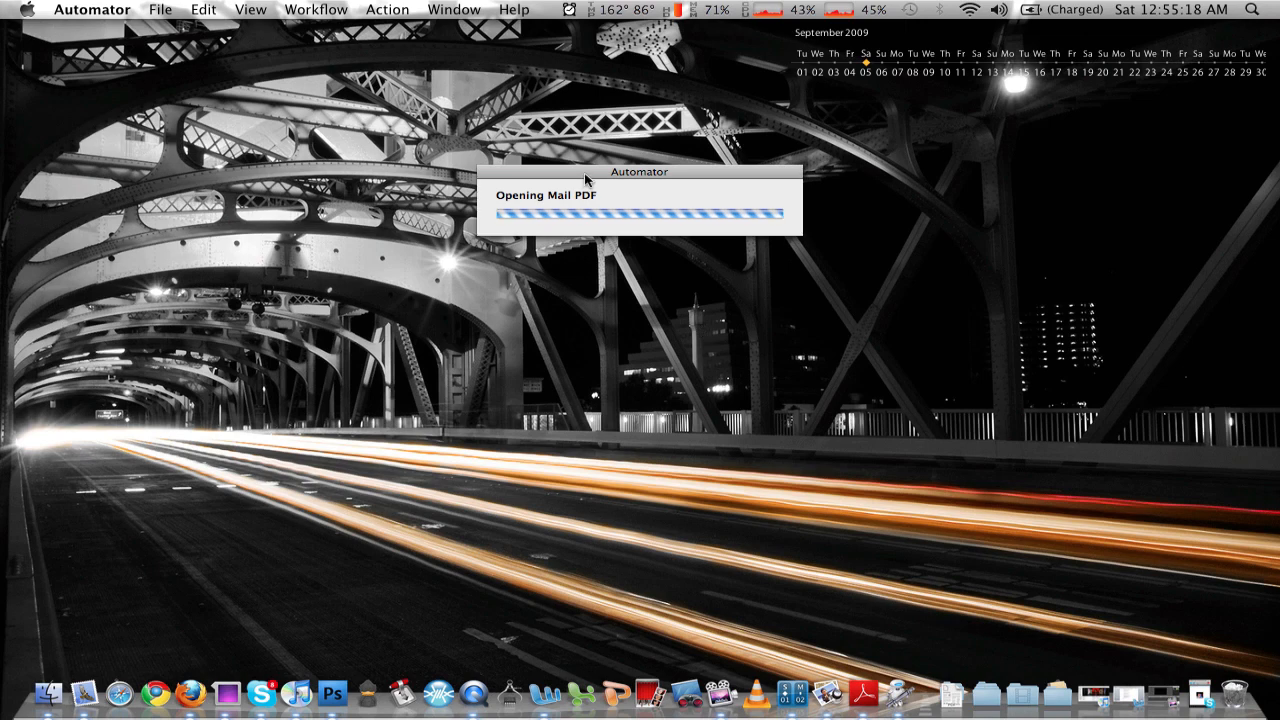
{"action": "left_click", "coordinate": [1020, 692]}
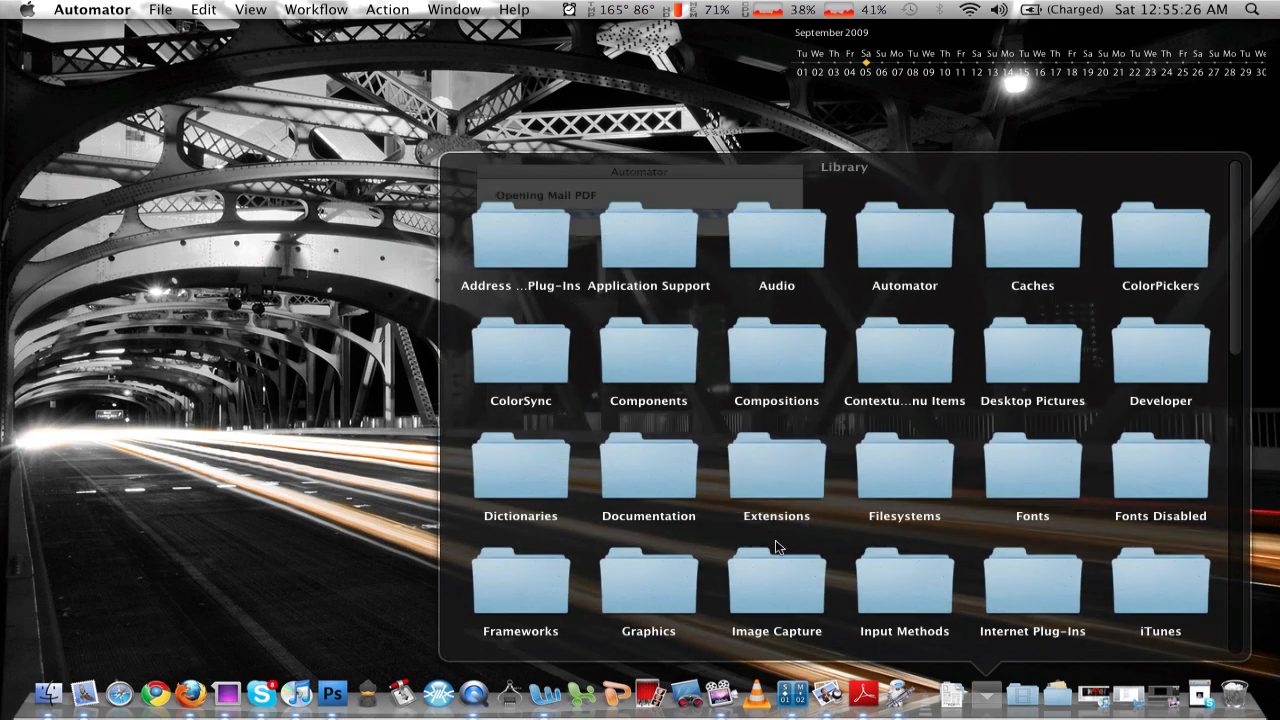
{"action": "mouse_move", "coordinate": [864, 452]}
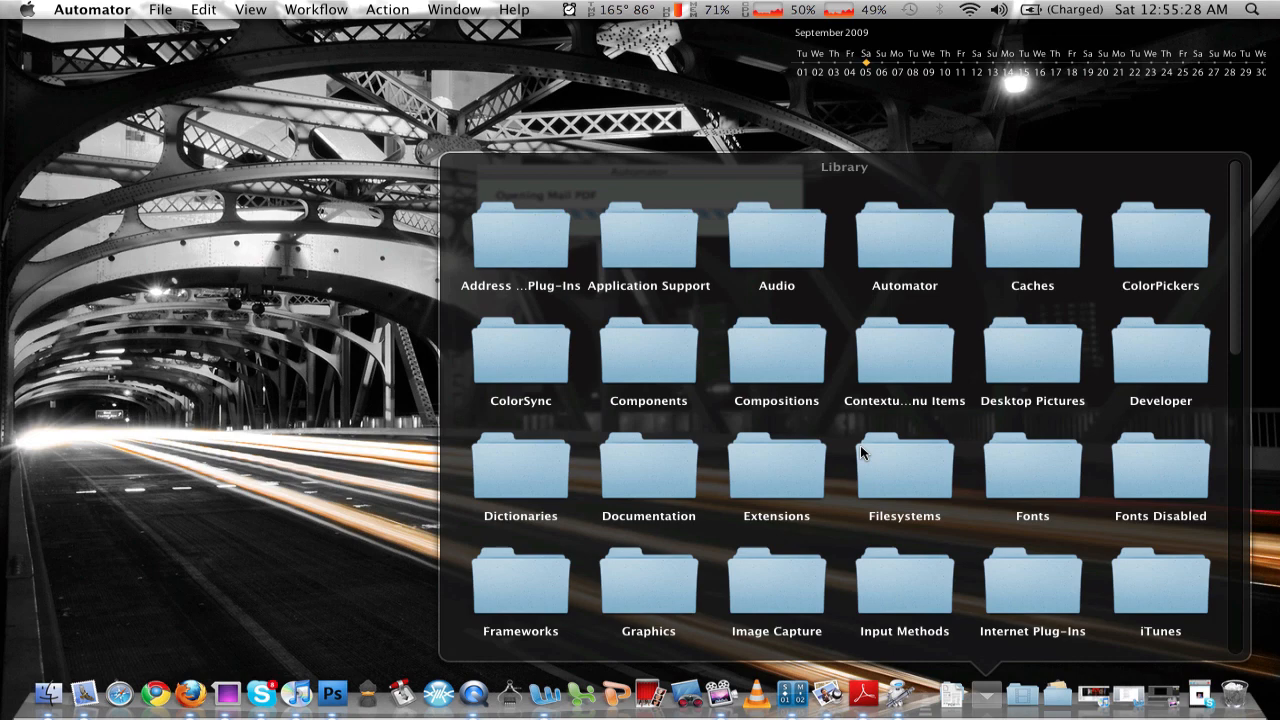
{"action": "scroll", "scroll_direction": "down", "scroll_amount": 3}
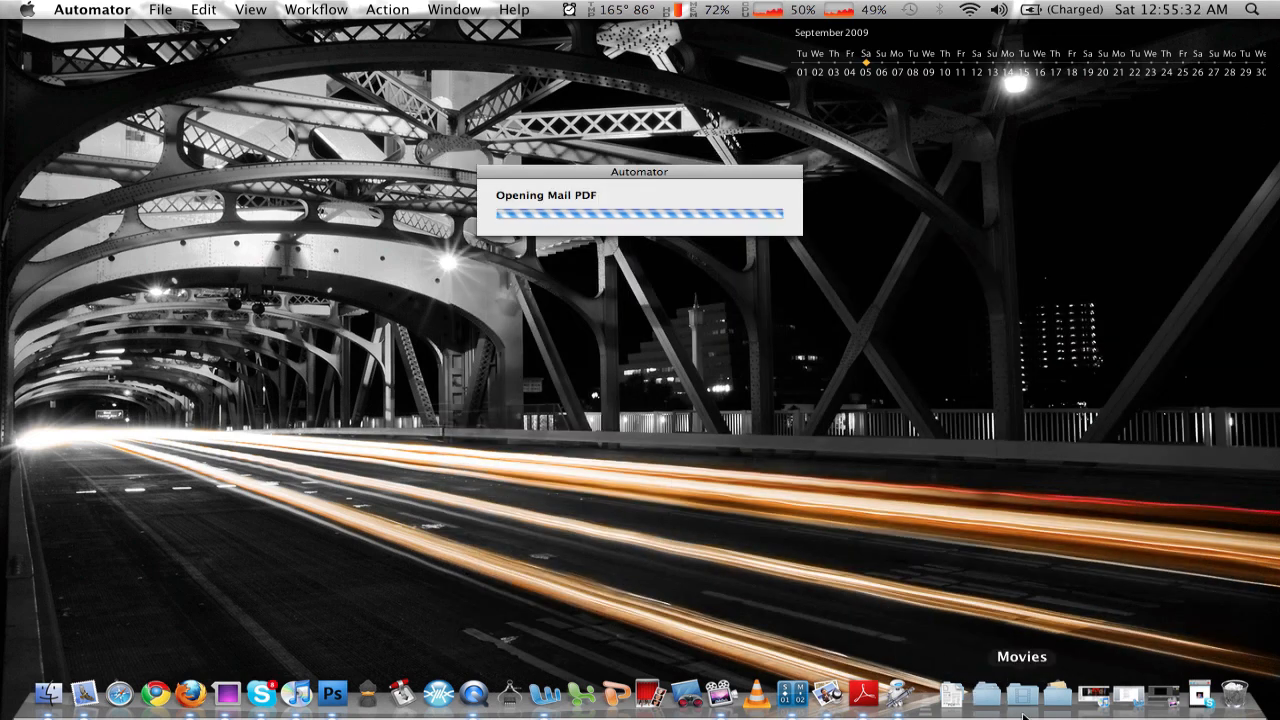
Browse the Movies stack as a list, then close Automator's Mail PDF workflow window.
{"action": "left_click", "coordinate": [1020, 692]}
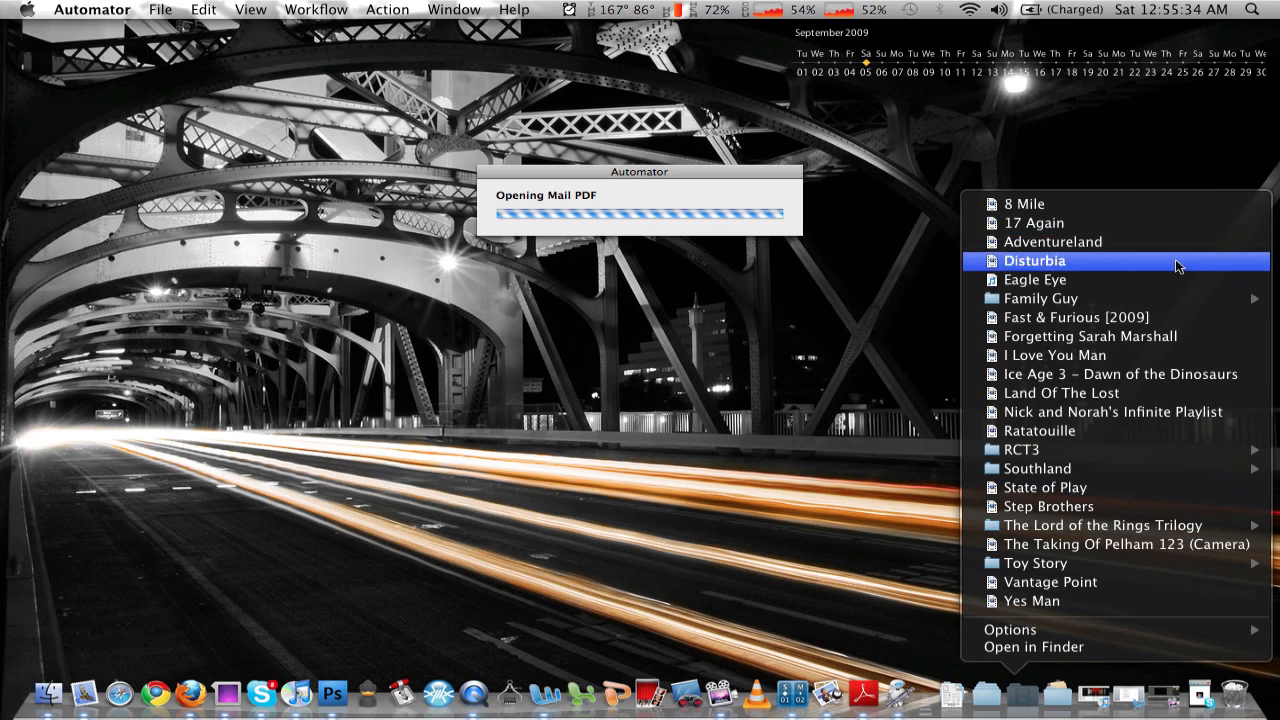
{"action": "mouse_move", "coordinate": [1040, 298]}
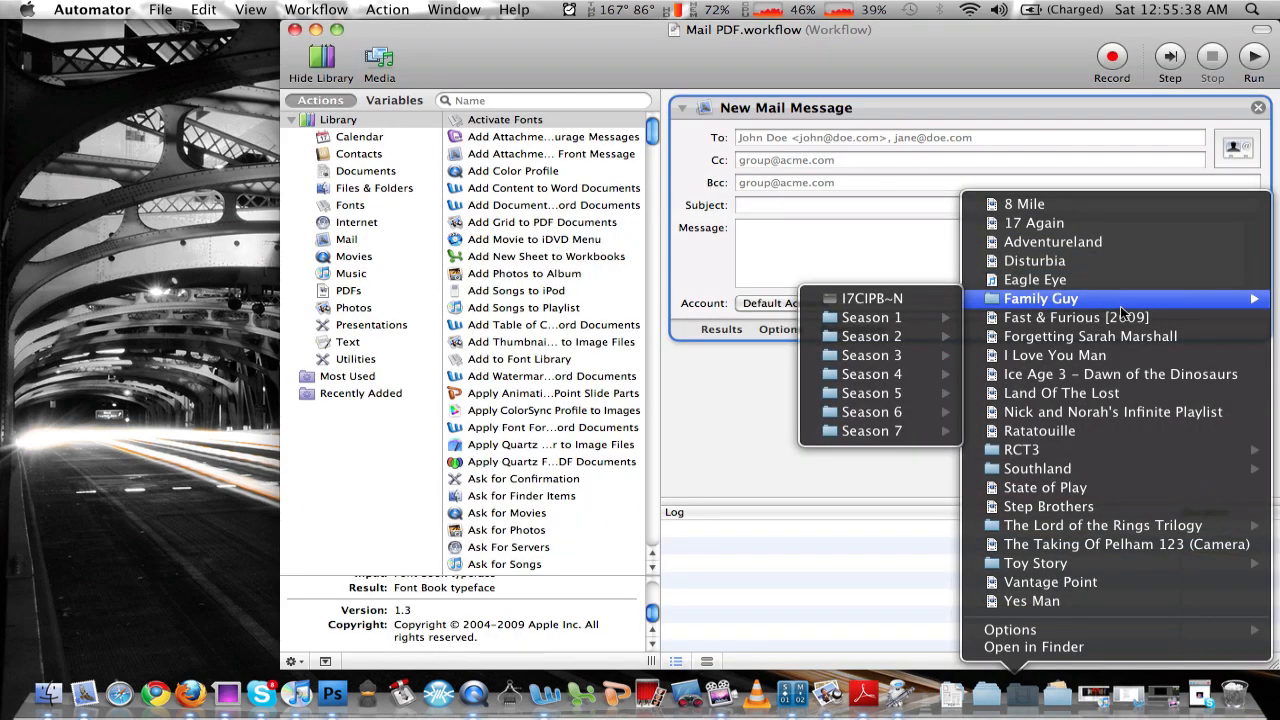
{"action": "mouse_move", "coordinate": [1090, 336]}
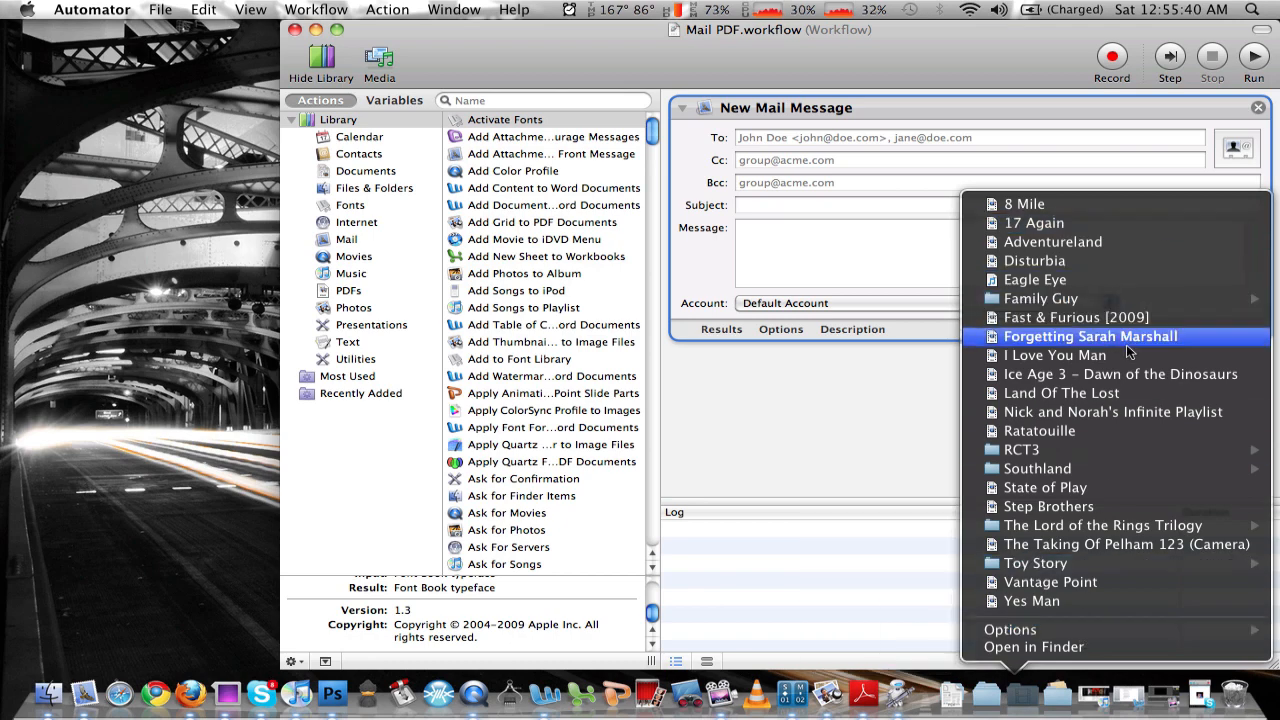
{"action": "mouse_move", "coordinate": [1120, 338]}
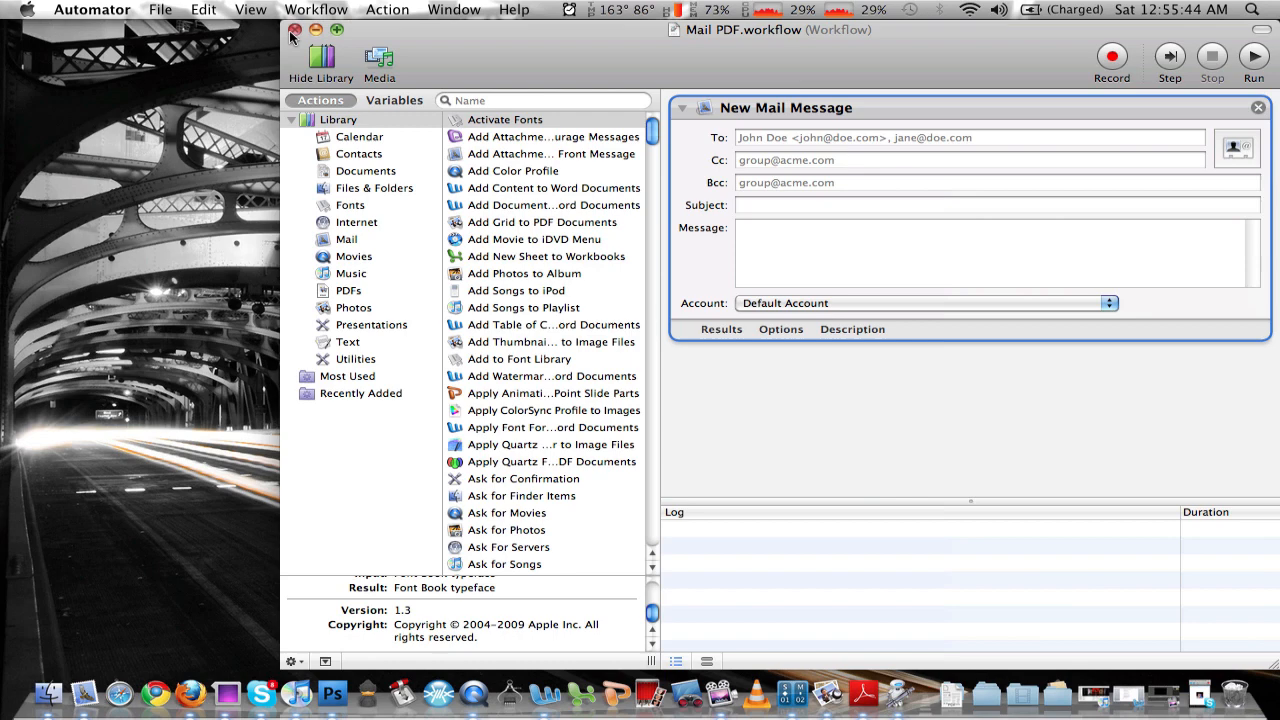
{"action": "left_click", "coordinate": [296, 30]}
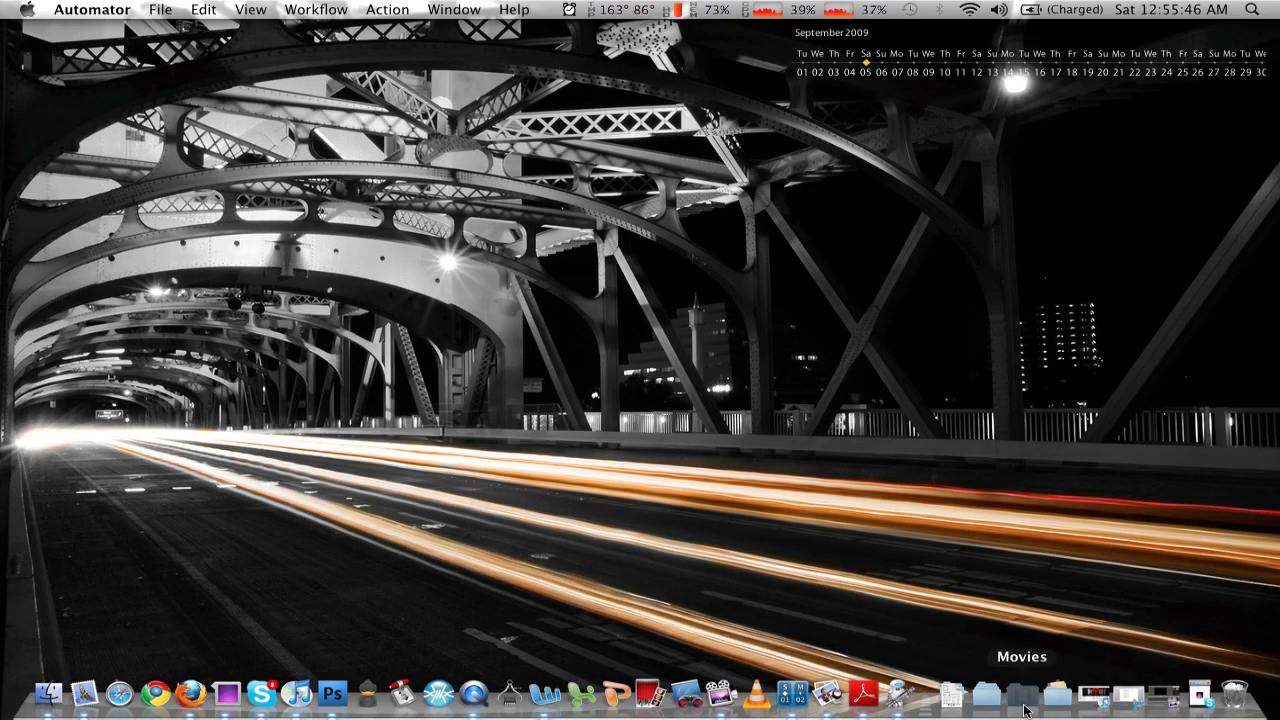
Reopen the Movies stack list and launch a movie in QuickTime Player.
{"action": "left_click", "coordinate": [1020, 690]}
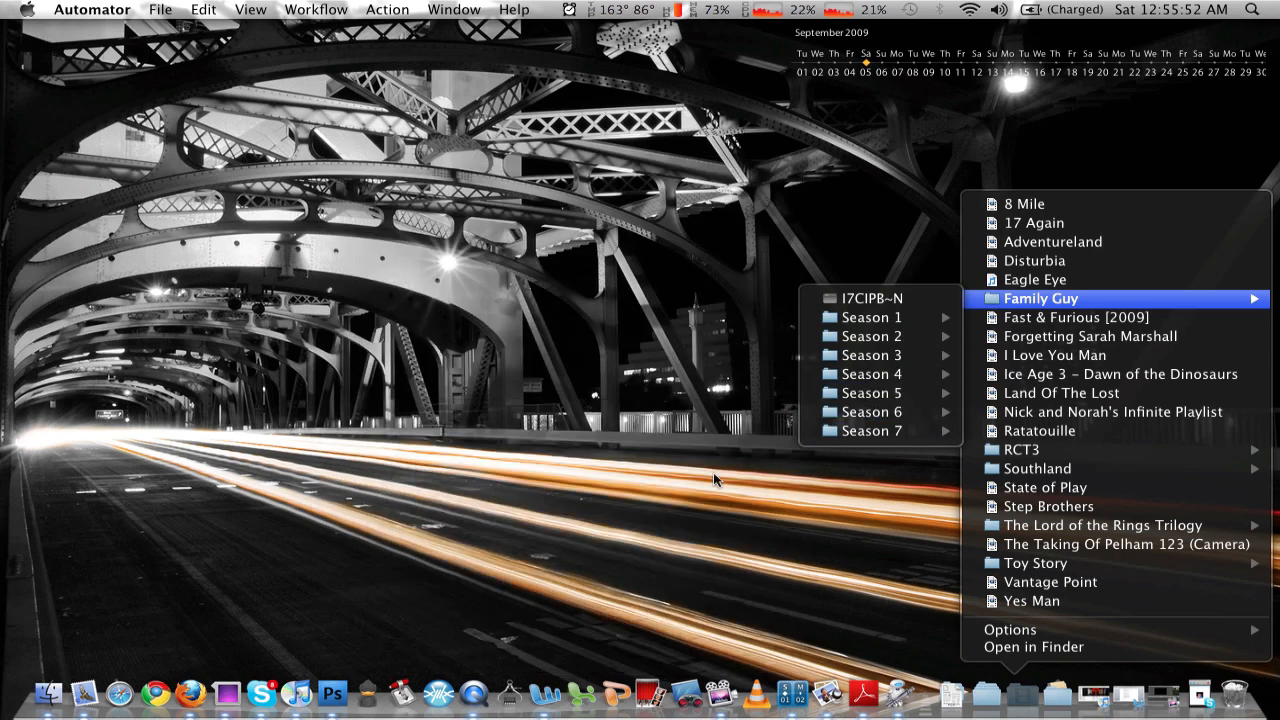
{"action": "mouse_move", "coordinate": [1016, 378]}
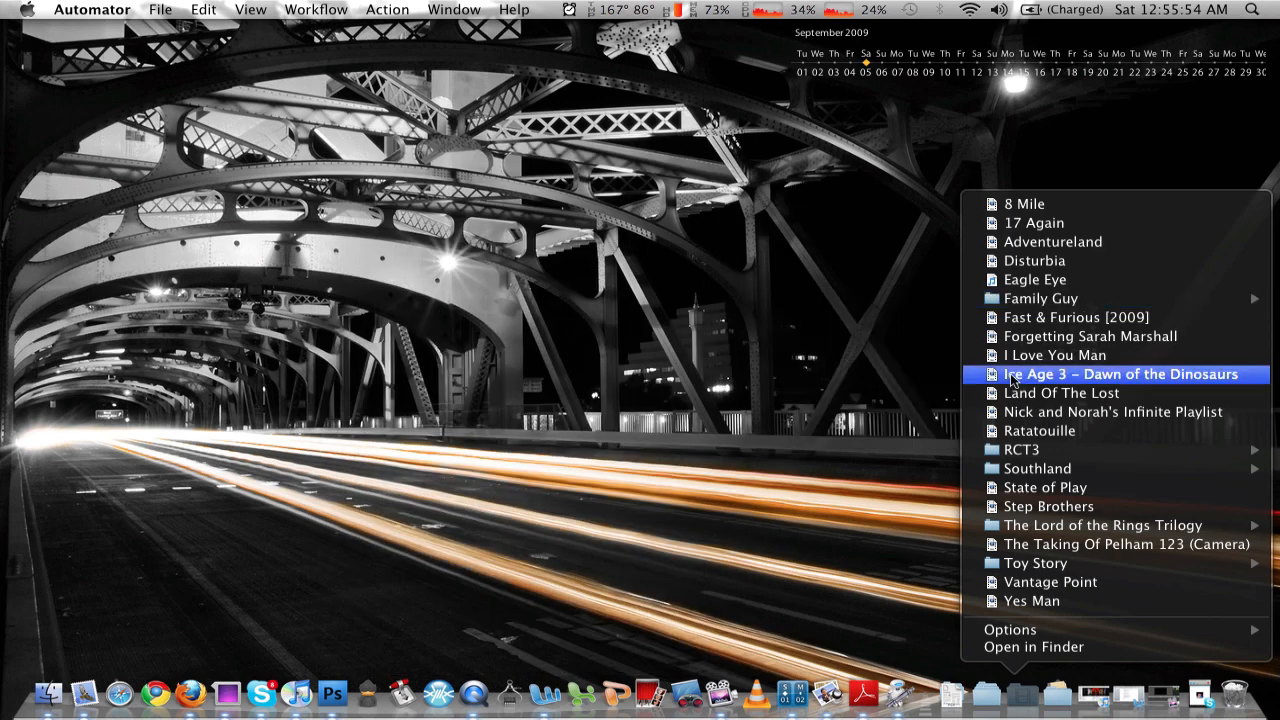
{"action": "mouse_move", "coordinate": [1036, 468]}
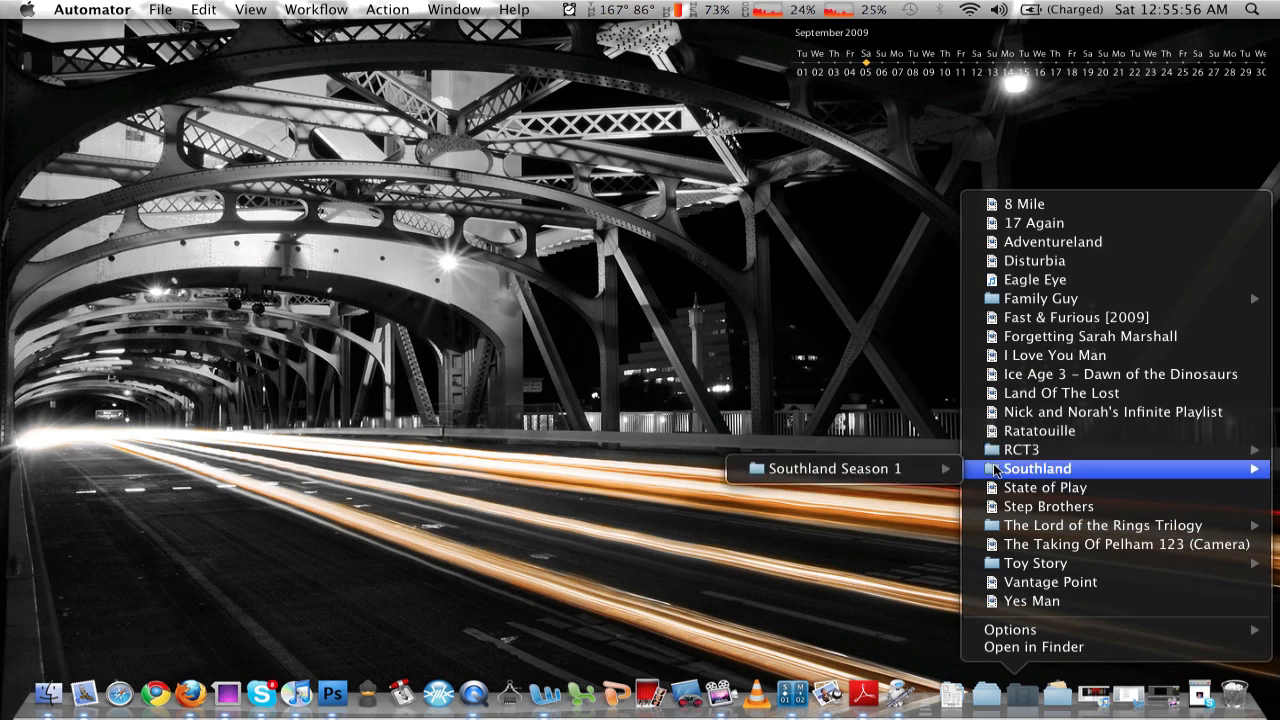
{"action": "mouse_move", "coordinate": [792, 468]}
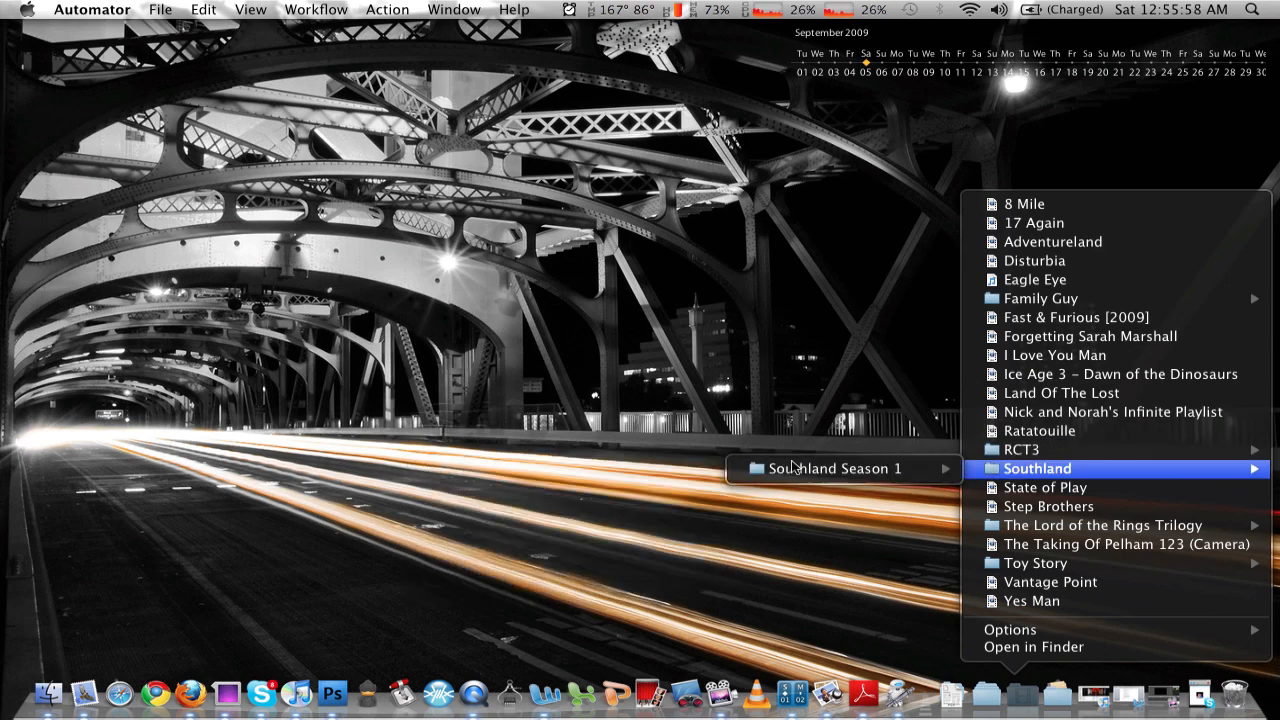
{"action": "mouse_move", "coordinate": [1040, 430]}
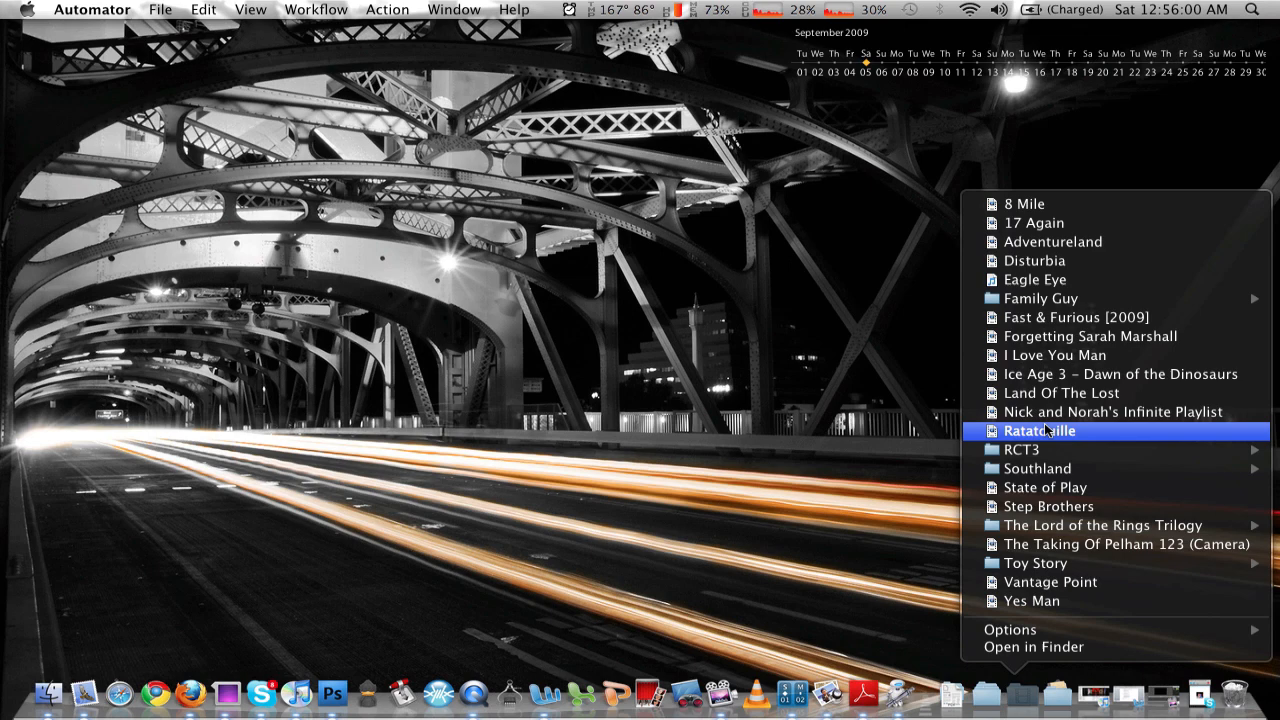
{"action": "left_click", "coordinate": [1040, 432]}
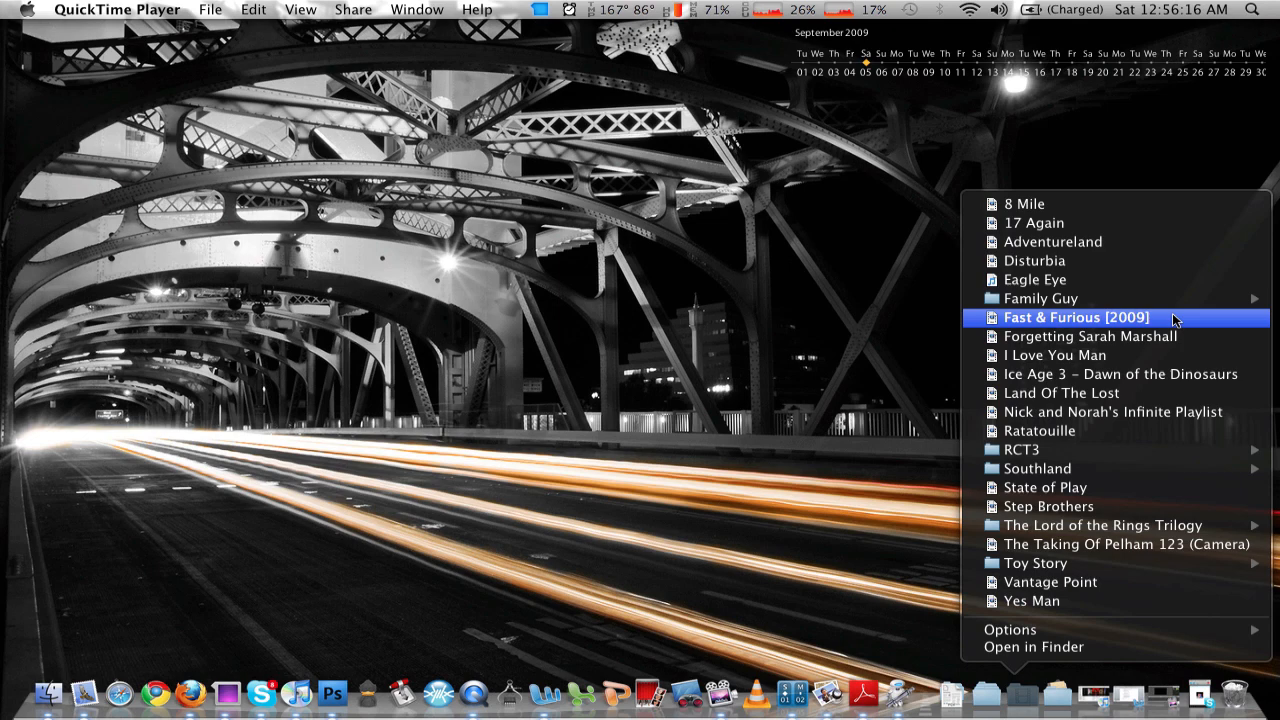
{"action": "mouse_move", "coordinate": [1122, 412]}
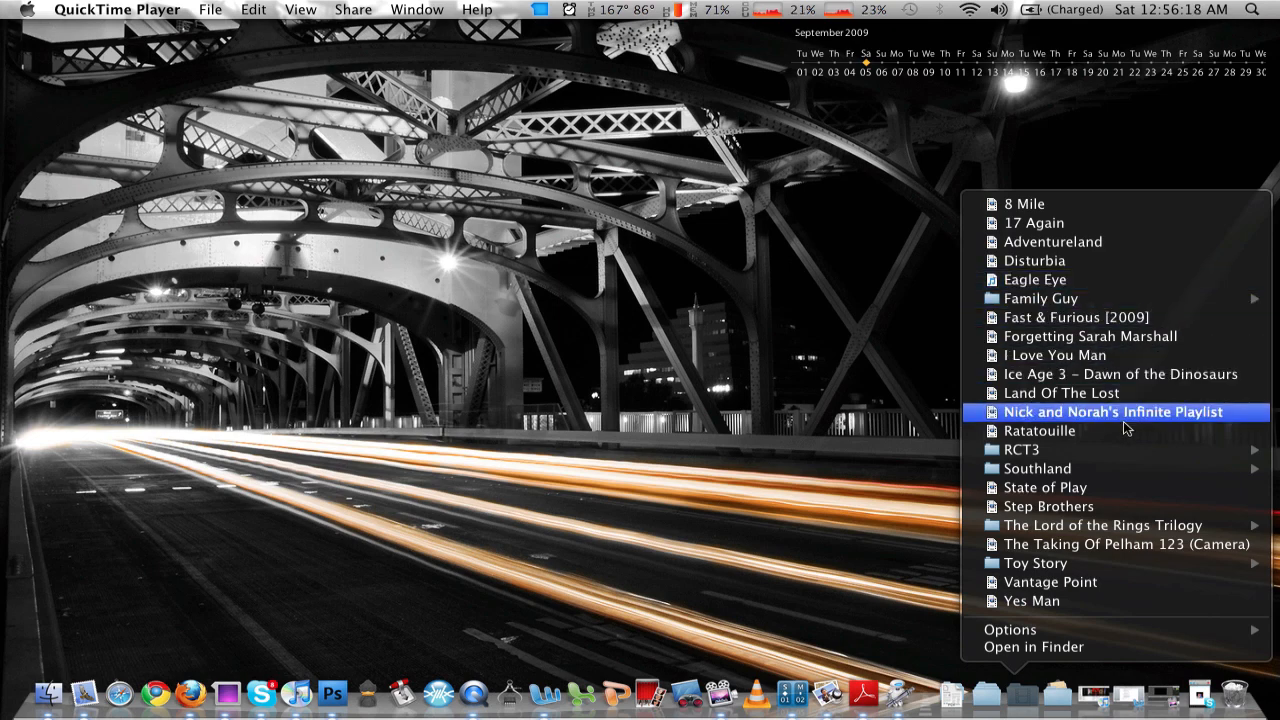
{"action": "mouse_move", "coordinate": [1120, 356]}
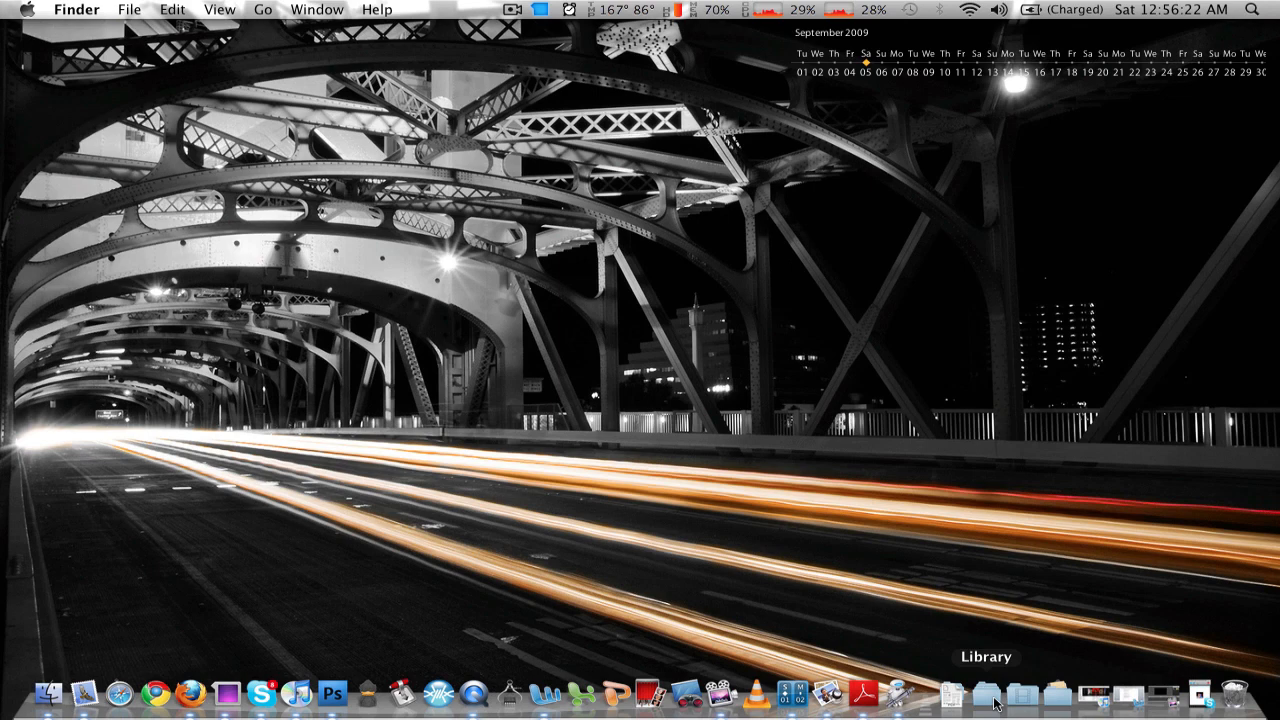
{"action": "left_click", "coordinate": [988, 692]}
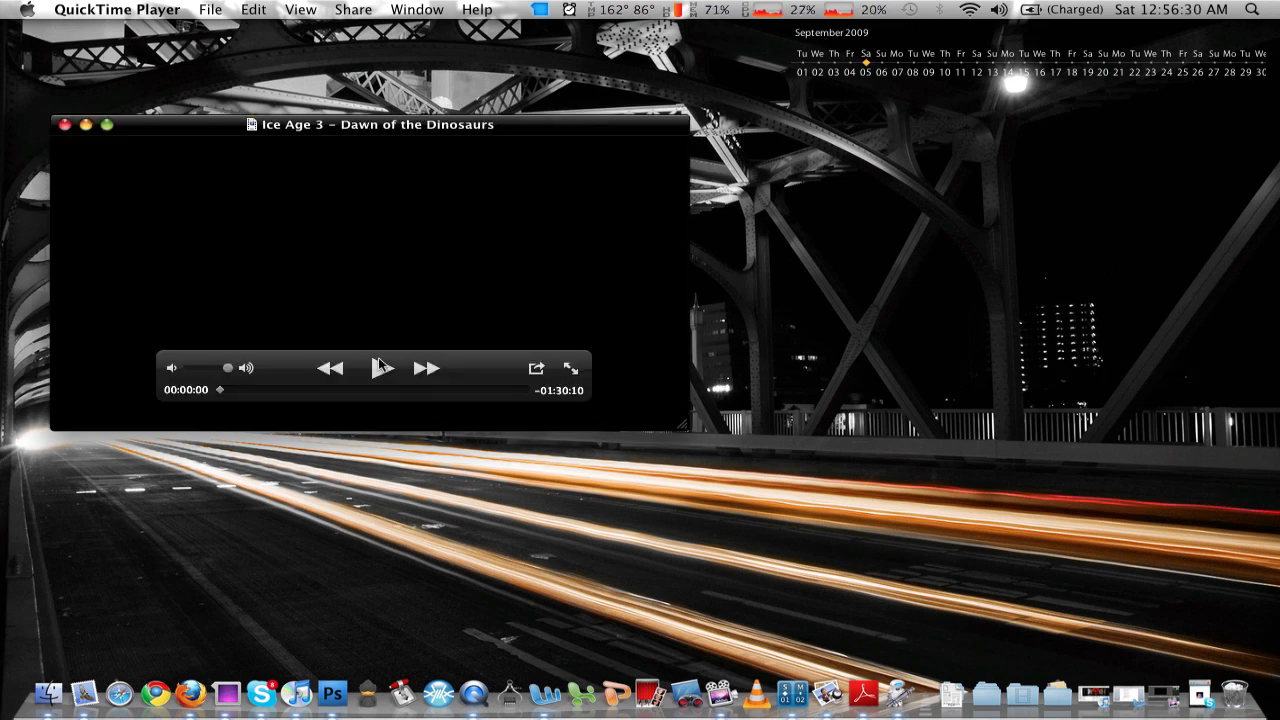
{"action": "left_click", "coordinate": [380, 368]}
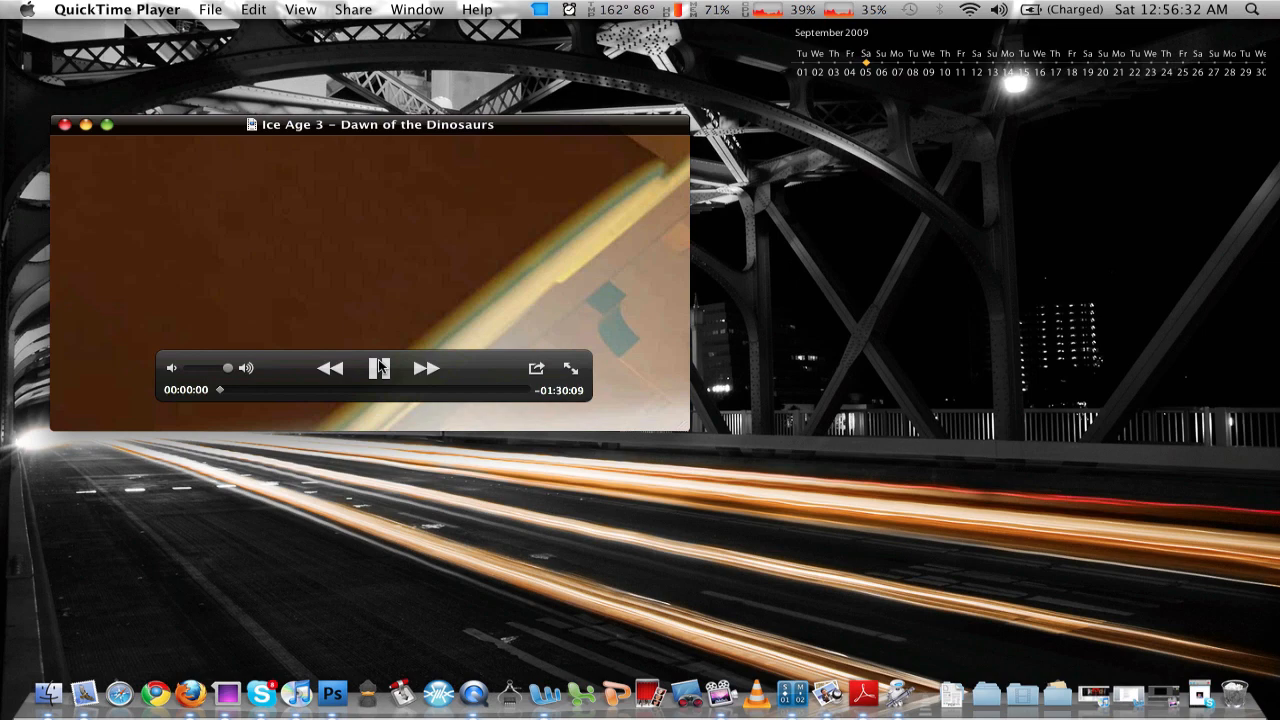
{"action": "left_click", "coordinate": [380, 368]}
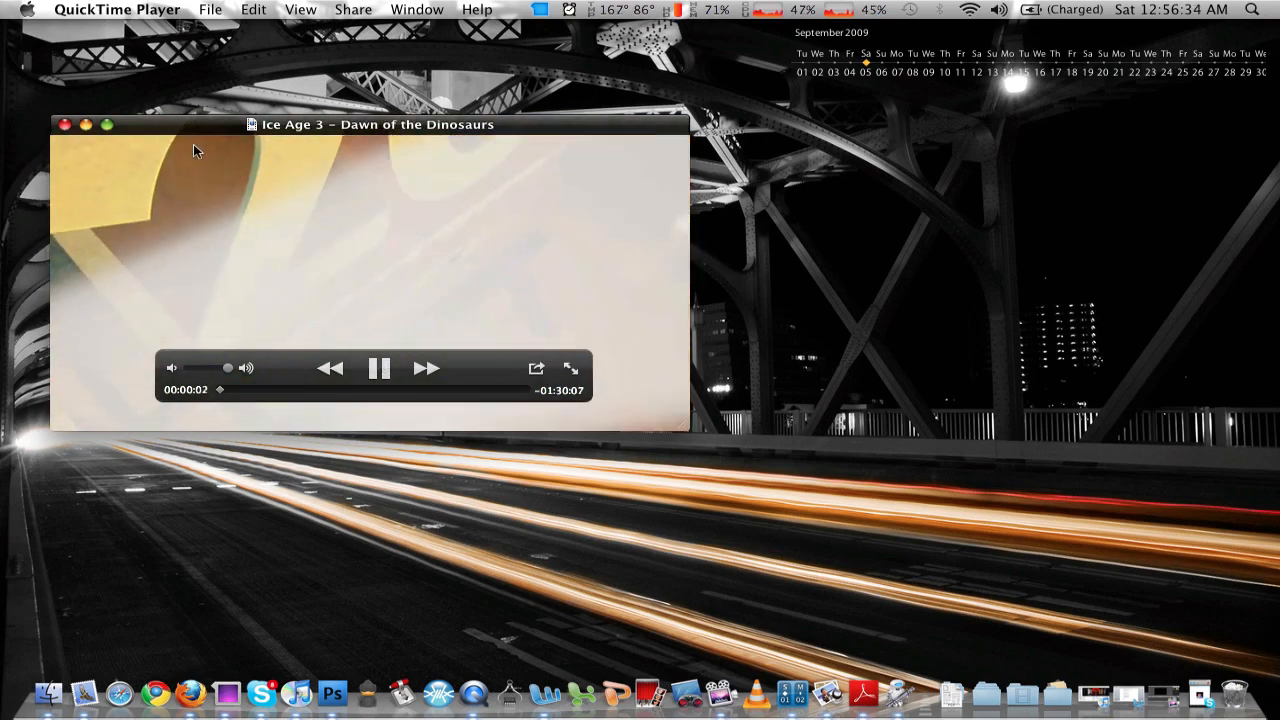
{"action": "left_click", "coordinate": [64, 124]}
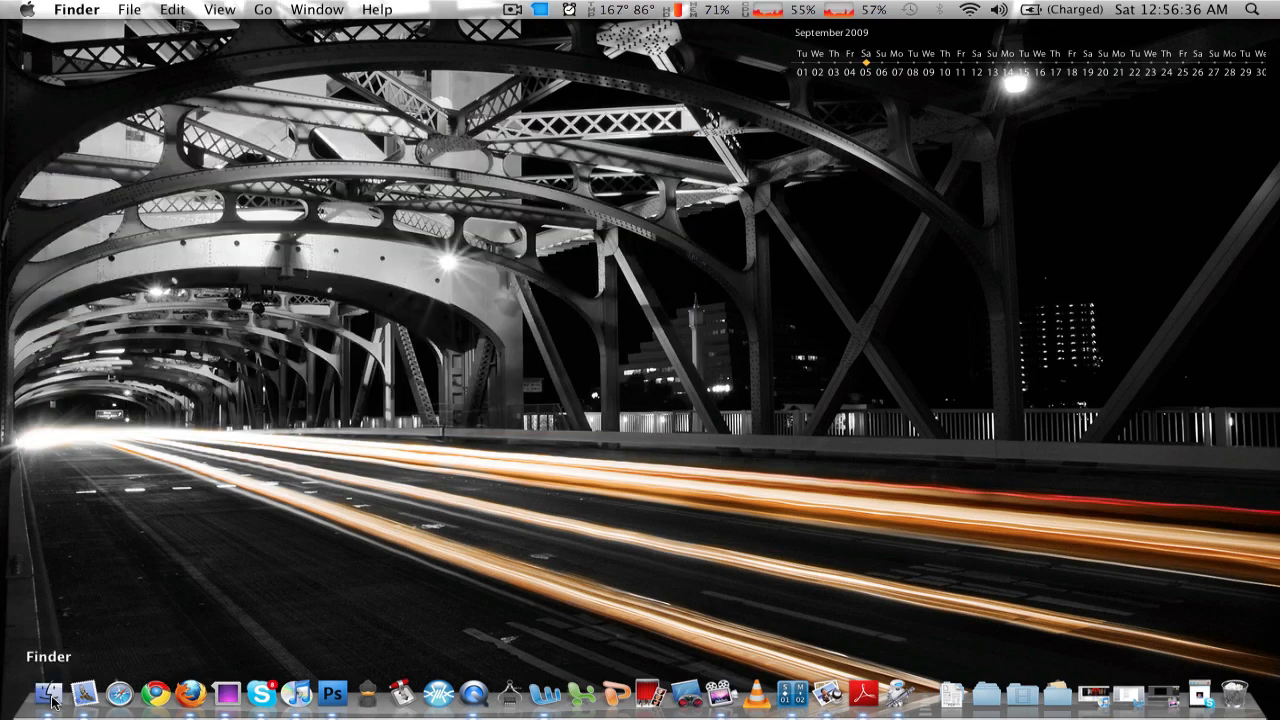